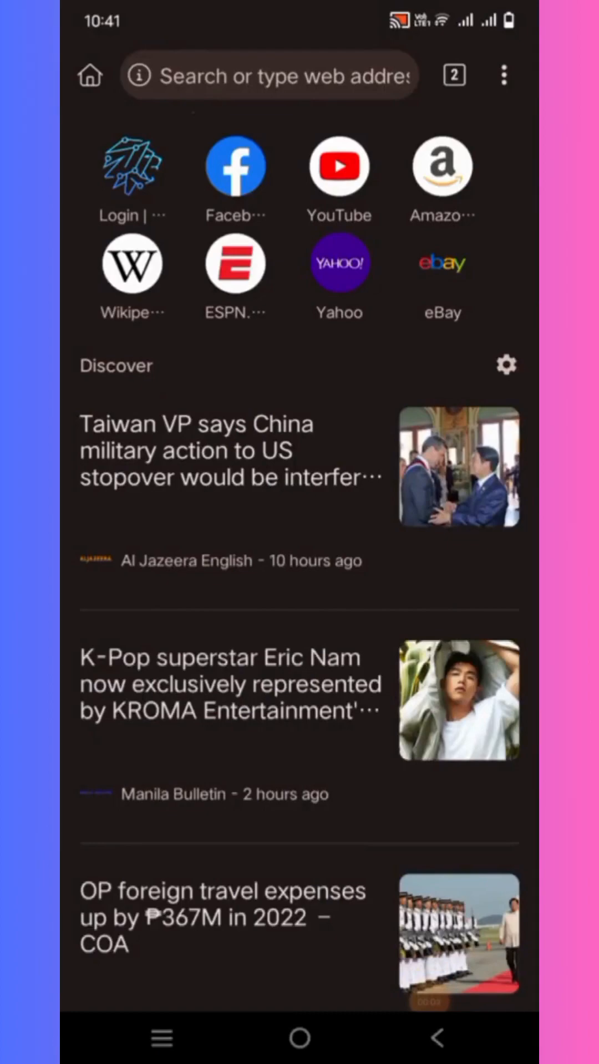
- Return to the new tab and open Kiwi's Extensions page from the ⋮ menu
click(453, 75)
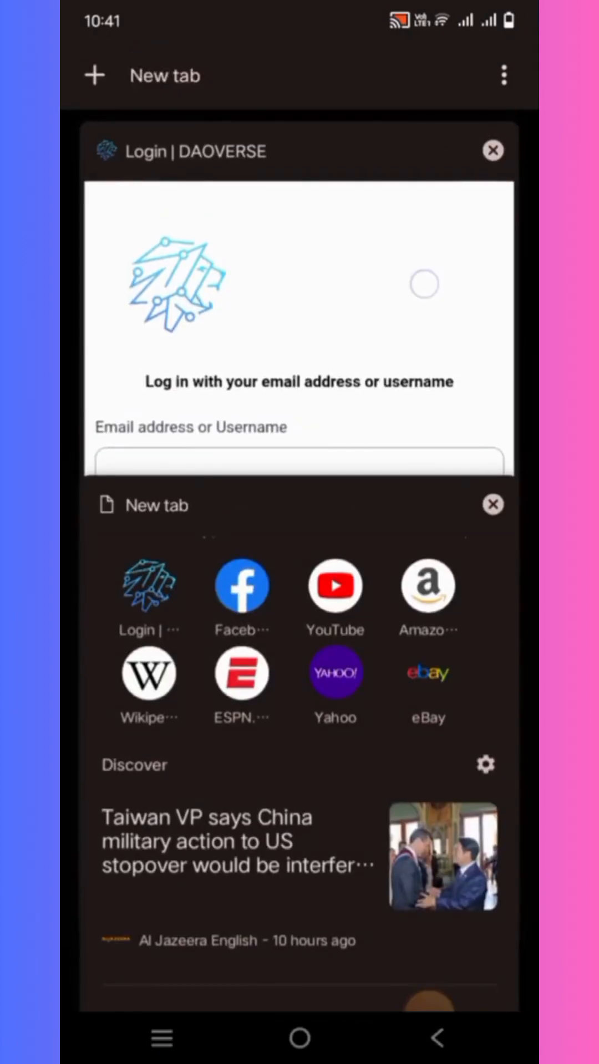
click(180, 150)
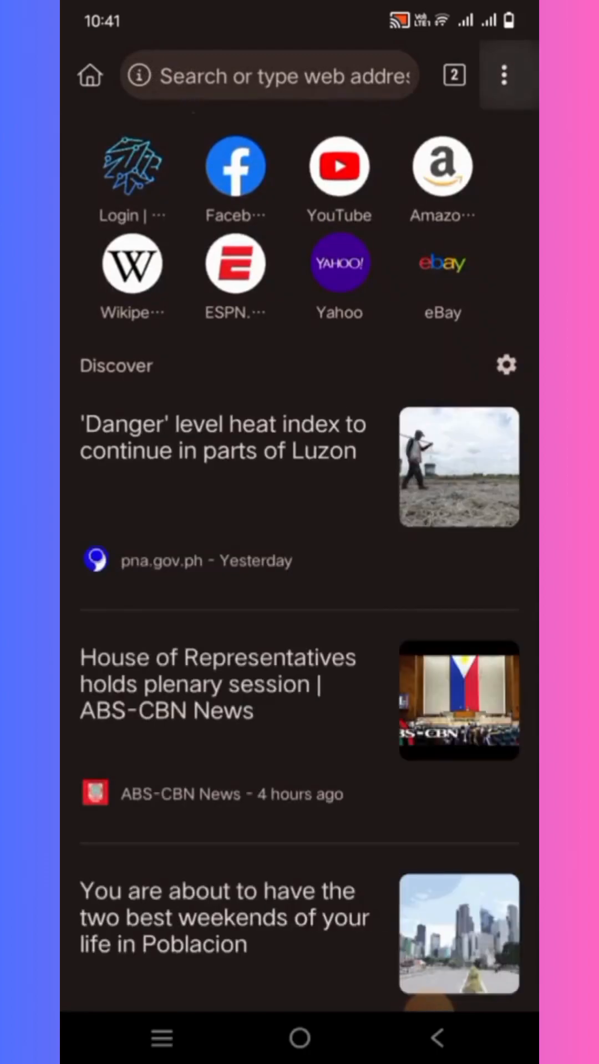
click(504, 75)
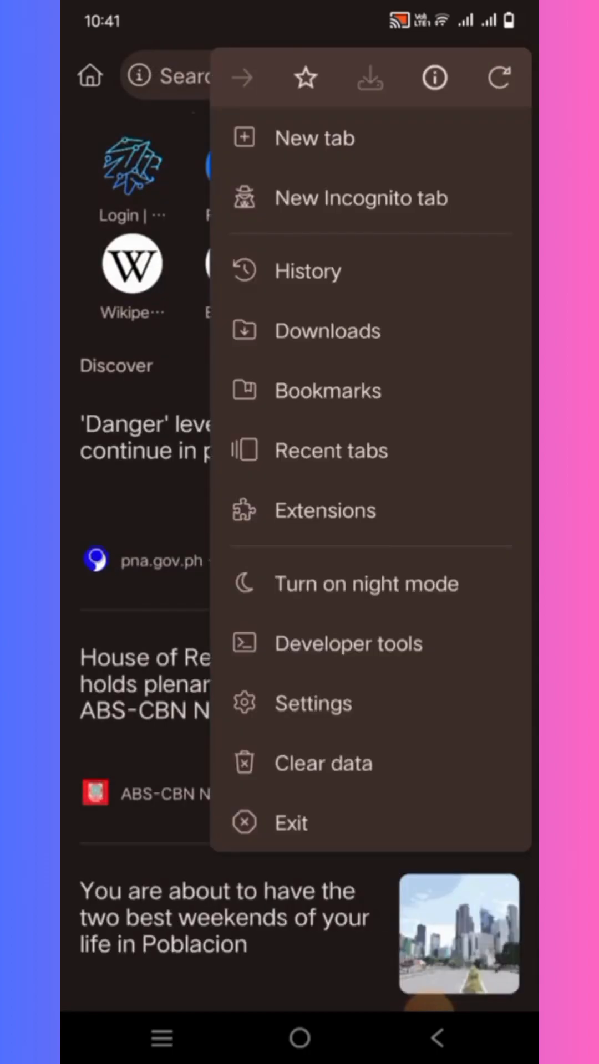
click(326, 511)
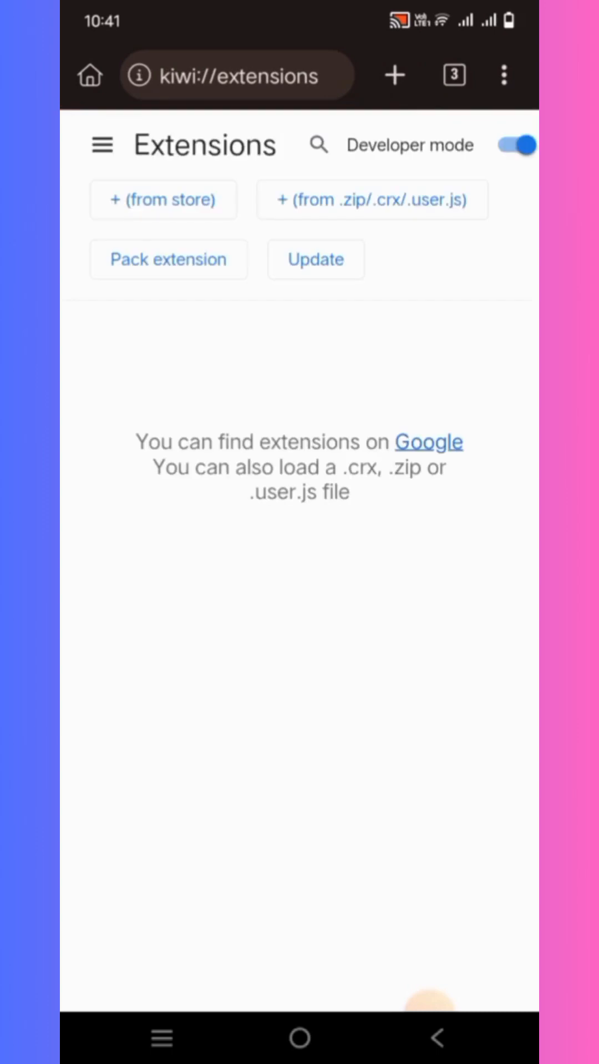
- Open the Chrome Web Store using '+ (from store)' on the Extensions page
click(426, 441)
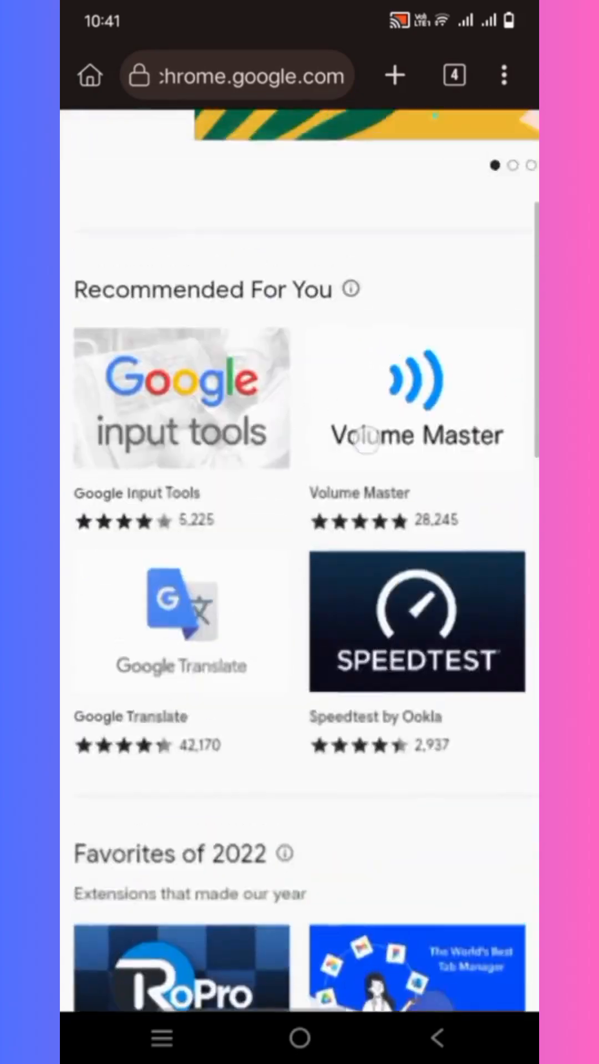
scroll(down, 3)
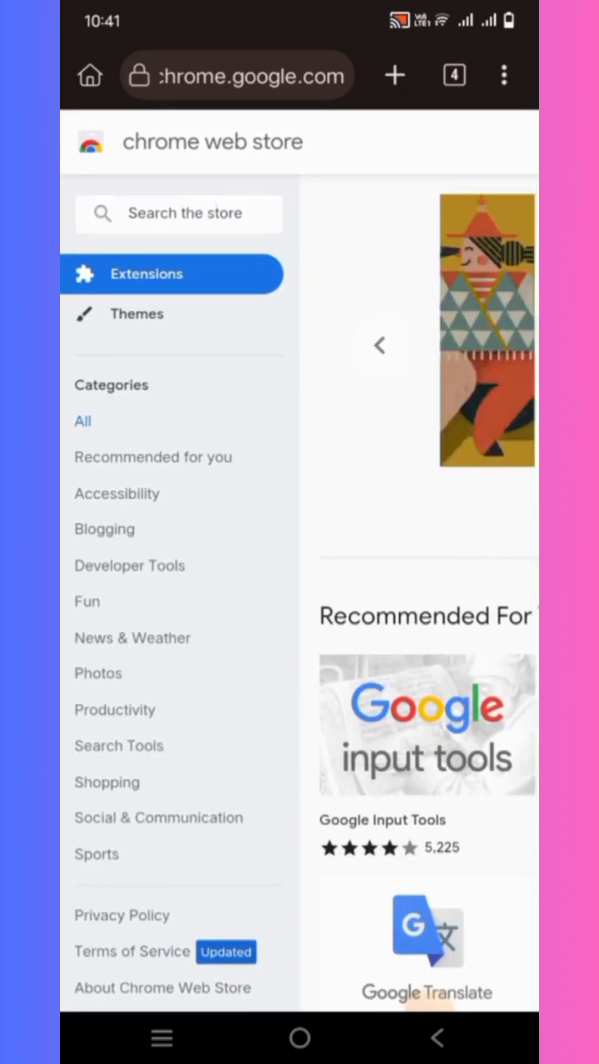
- Search the store for 'metamask', correcting the initial 'Metamask' query
click(178, 212)
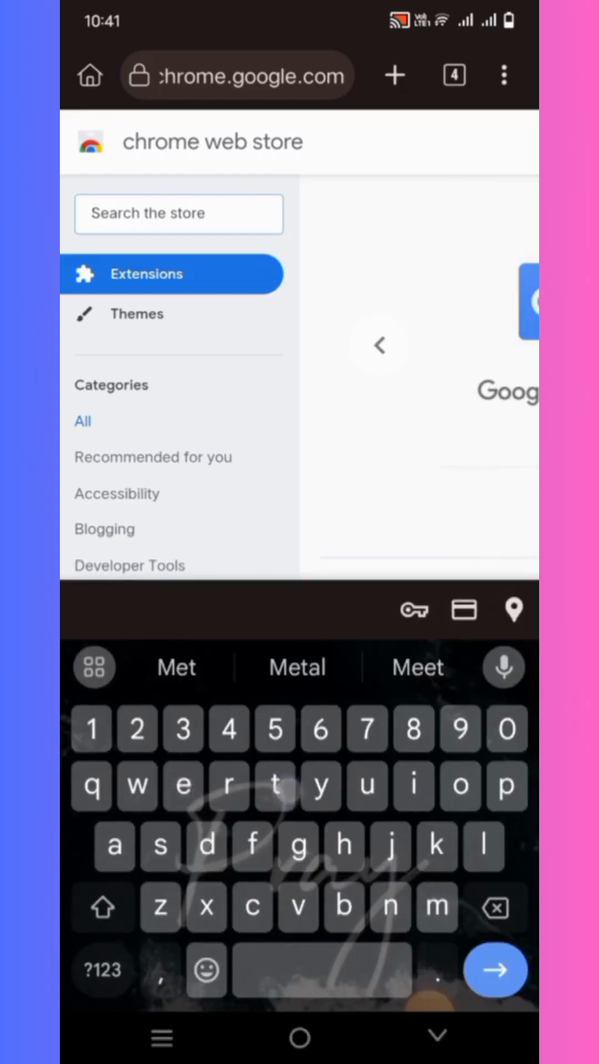
text(Metamask)
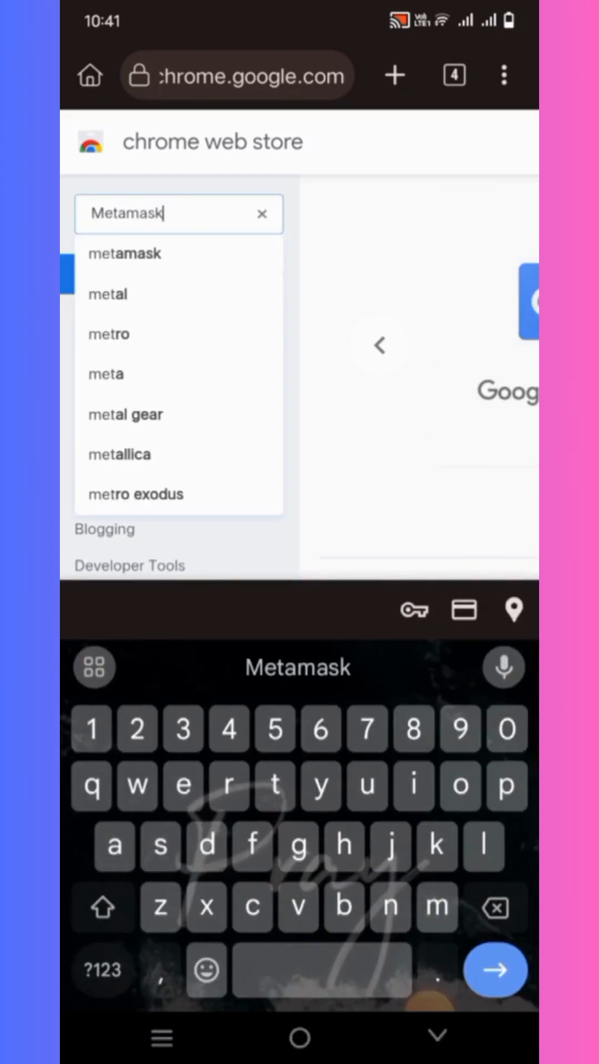
click(495, 969)
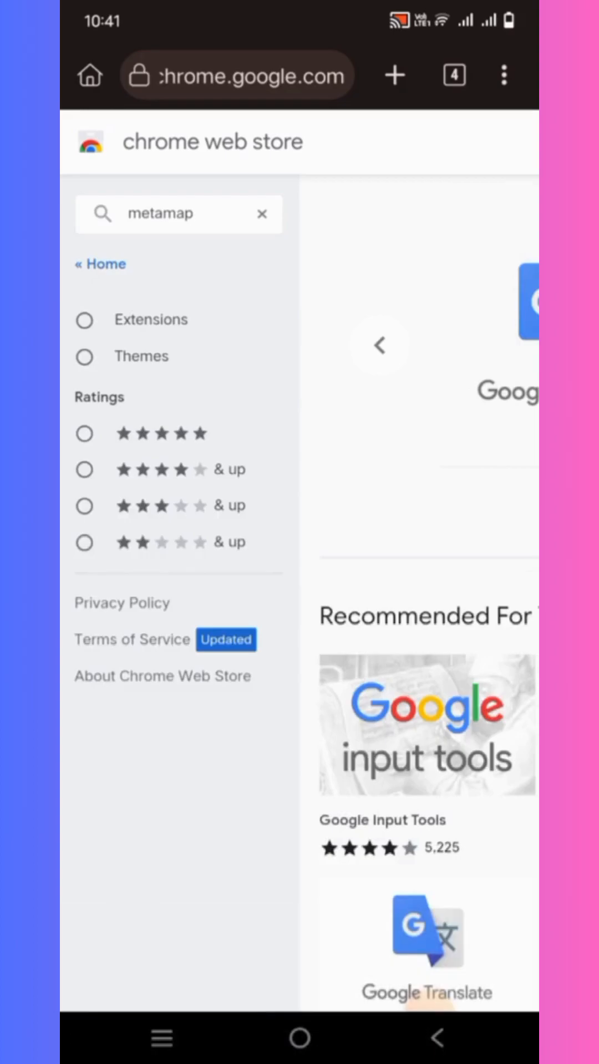
click(178, 214)
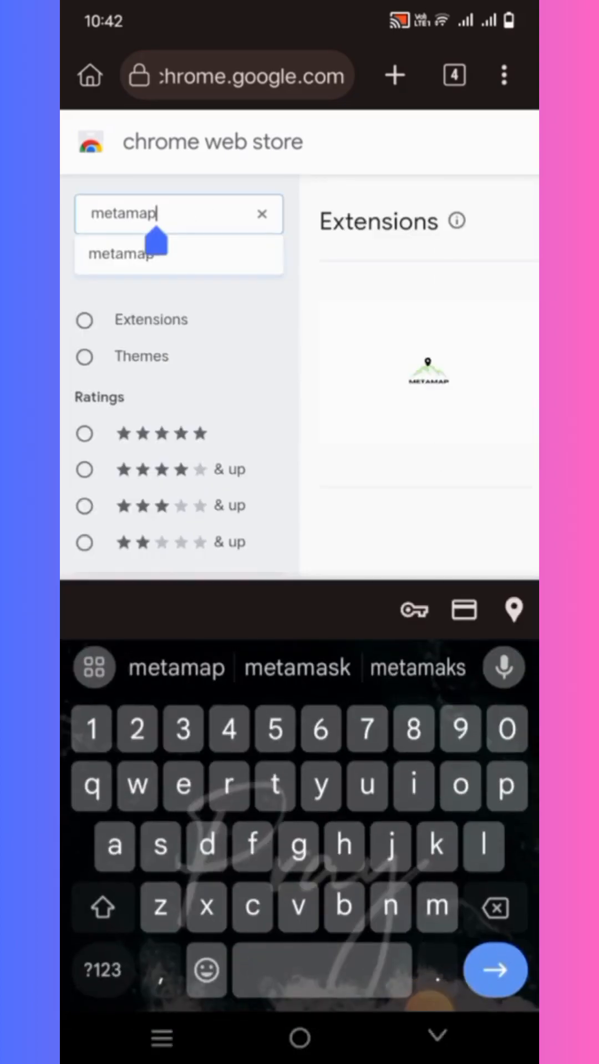
click(296, 666)
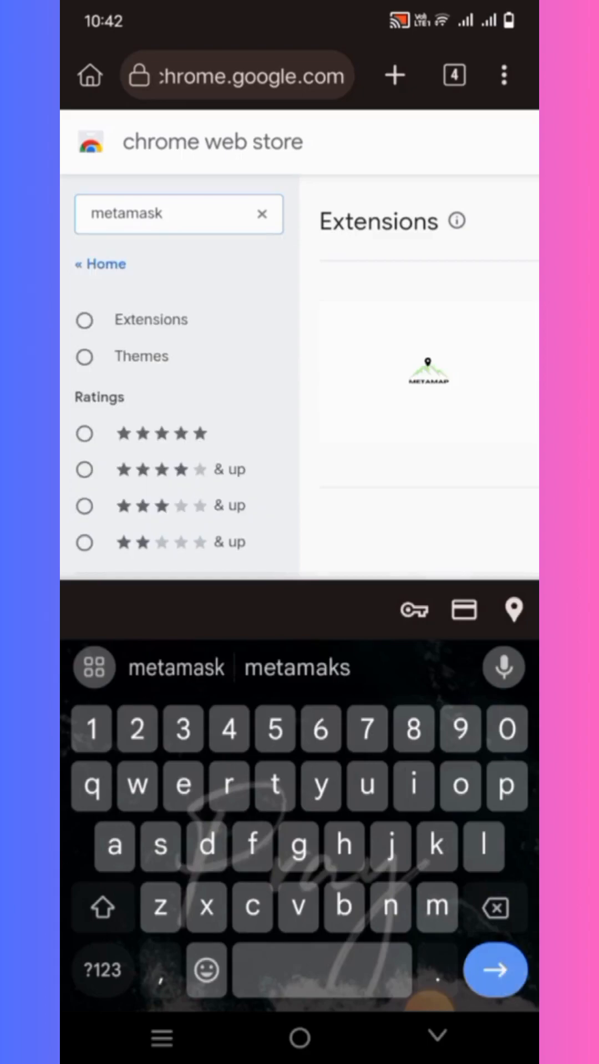
click(494, 969)
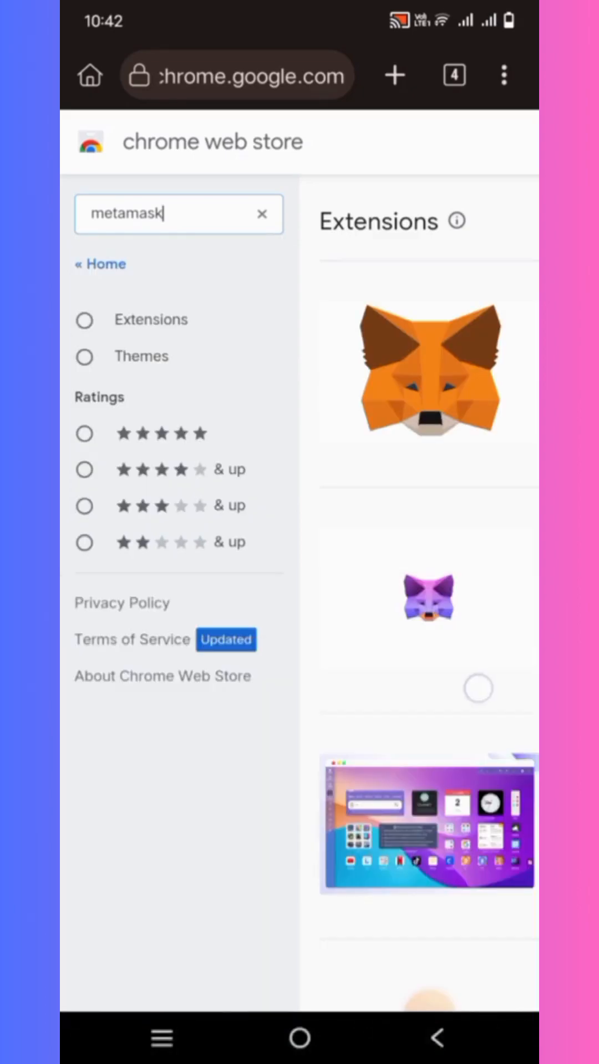
scroll(down, 3)
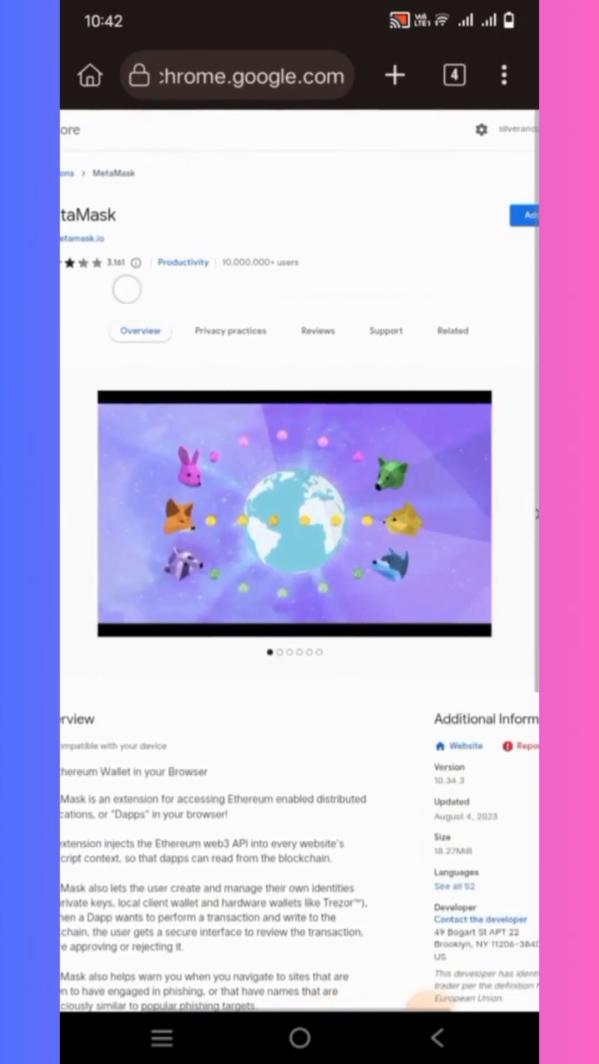
- Add MetaMask via 'Add to Chrome' and confirm the installation
scroll(right, 3)
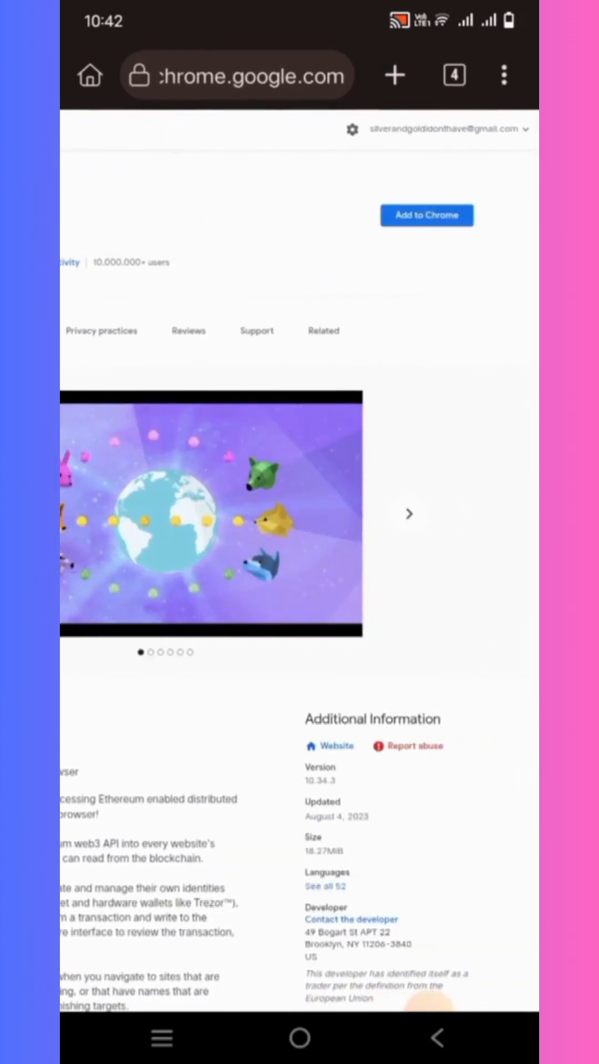
click(426, 215)
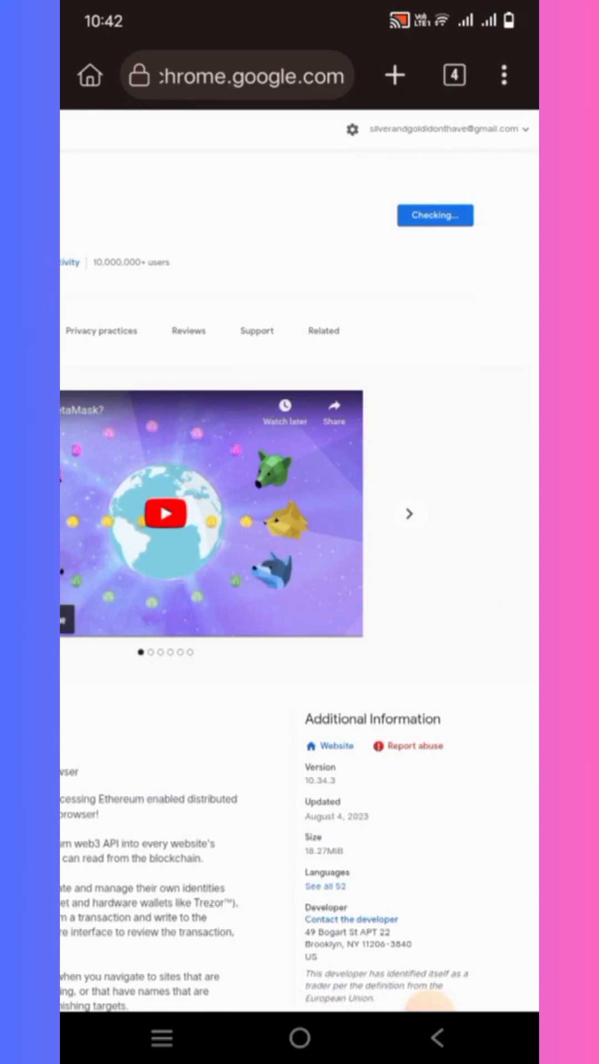
click(453, 74)
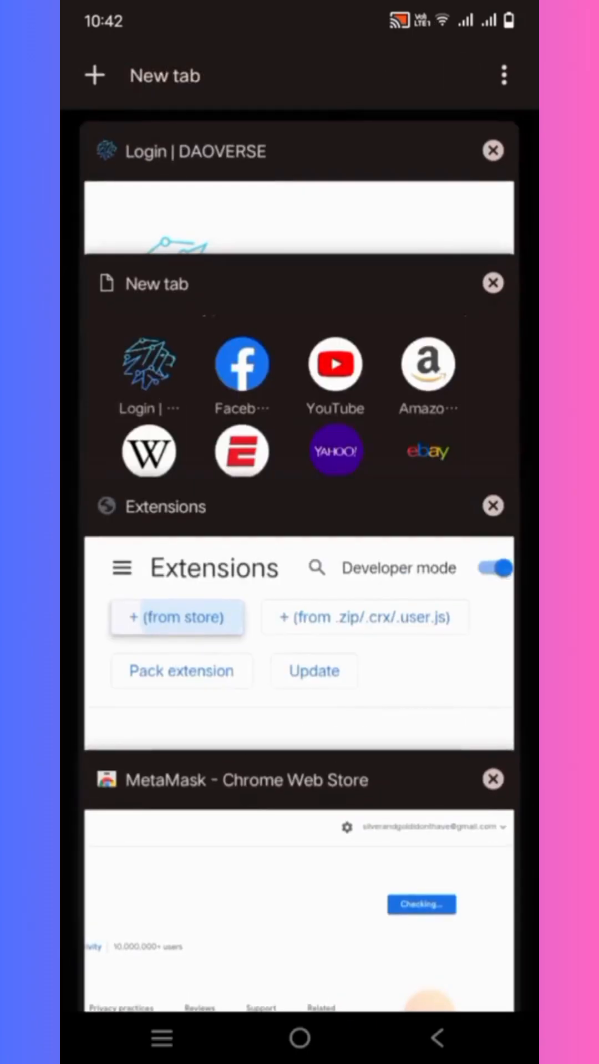
click(493, 506)
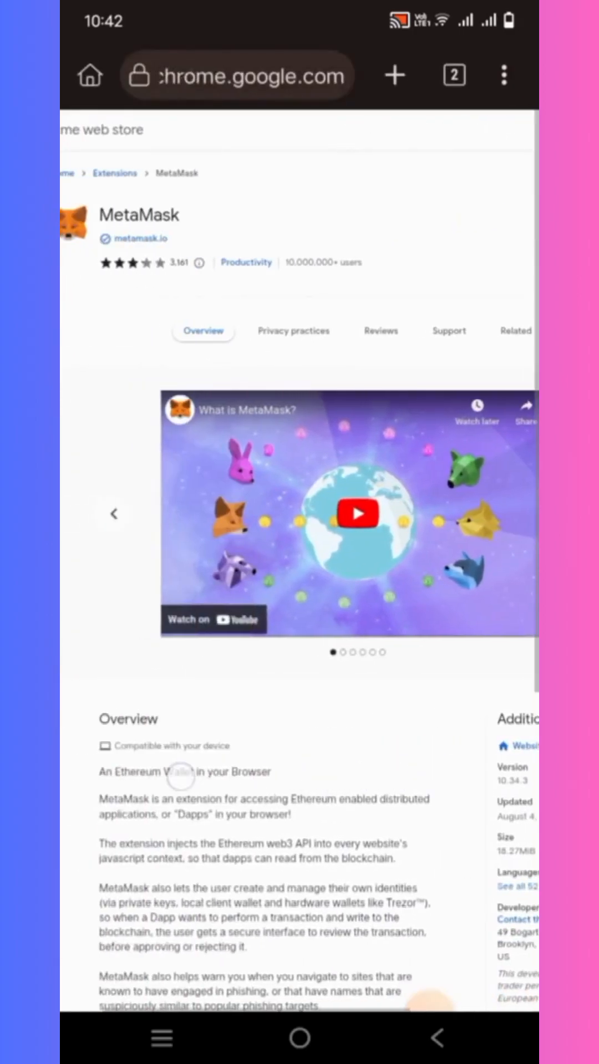
scroll(right, 3)
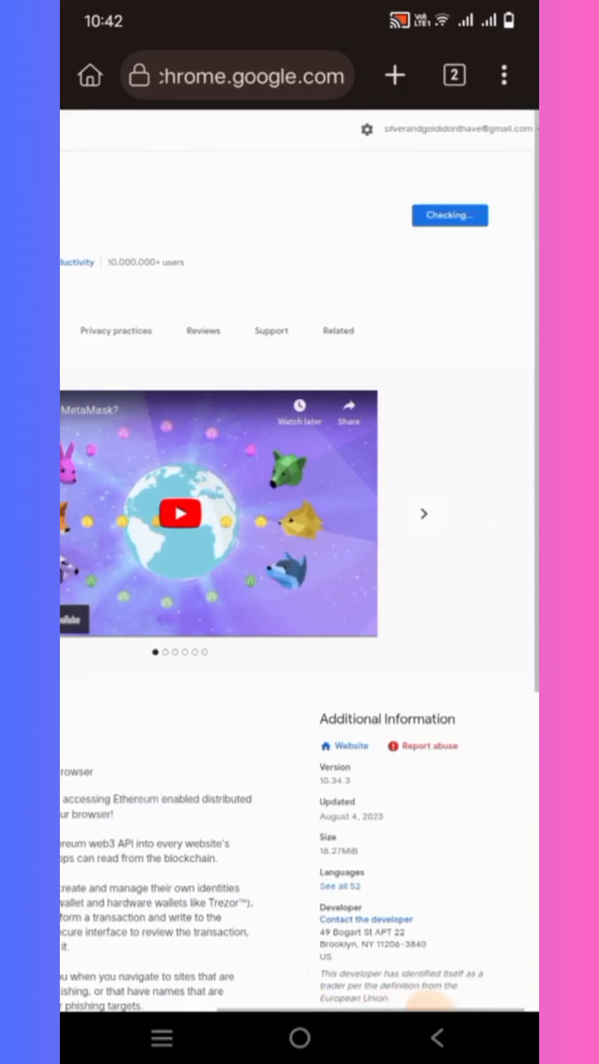
click(337, 331)
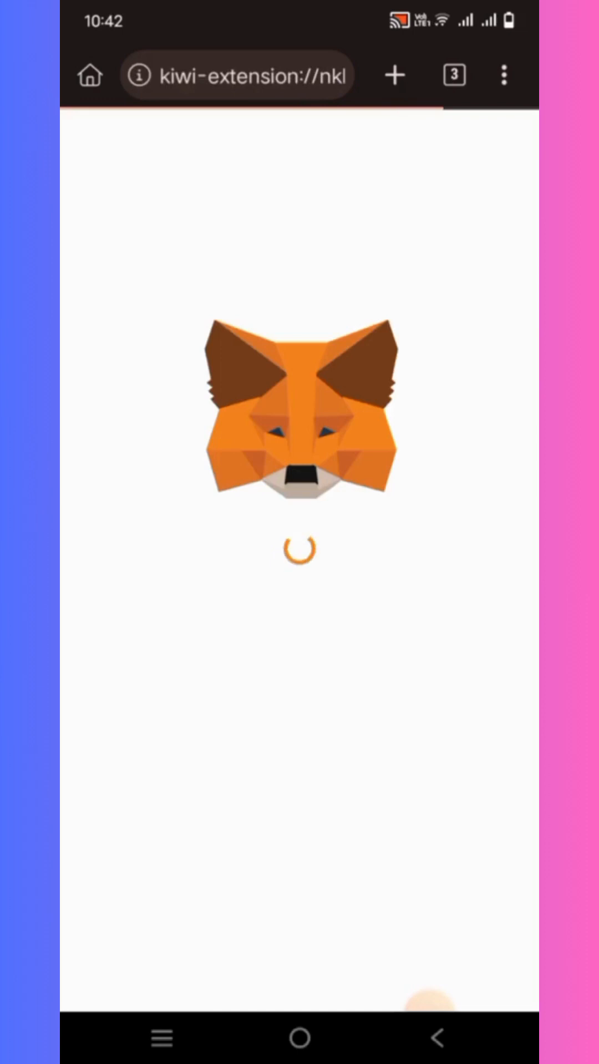
- Bookmark the MetaMask setup page with the star in Kiwi's ⋮ menu
click(238, 75)
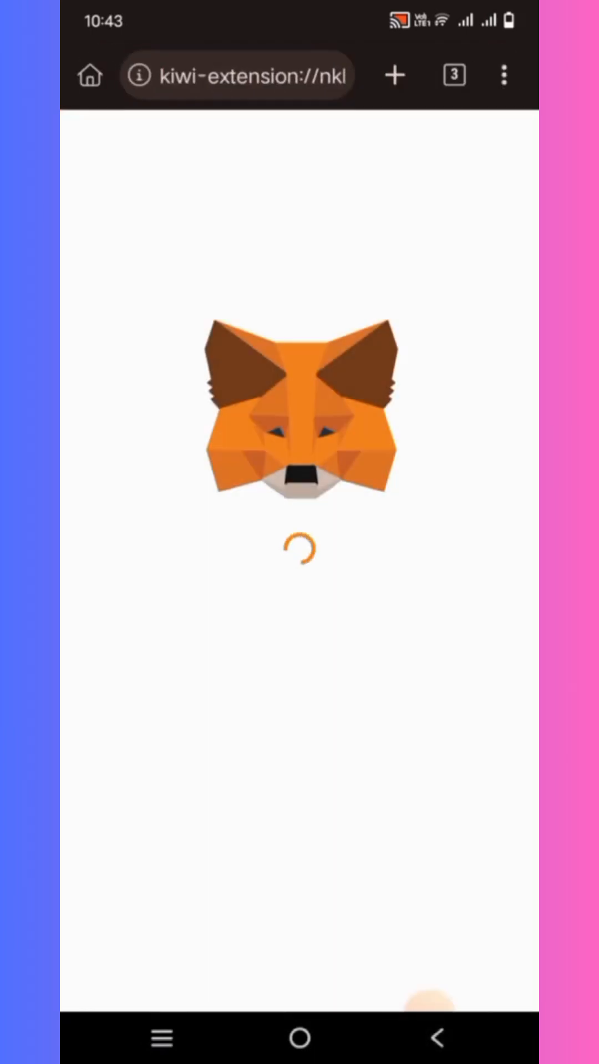
click(504, 76)
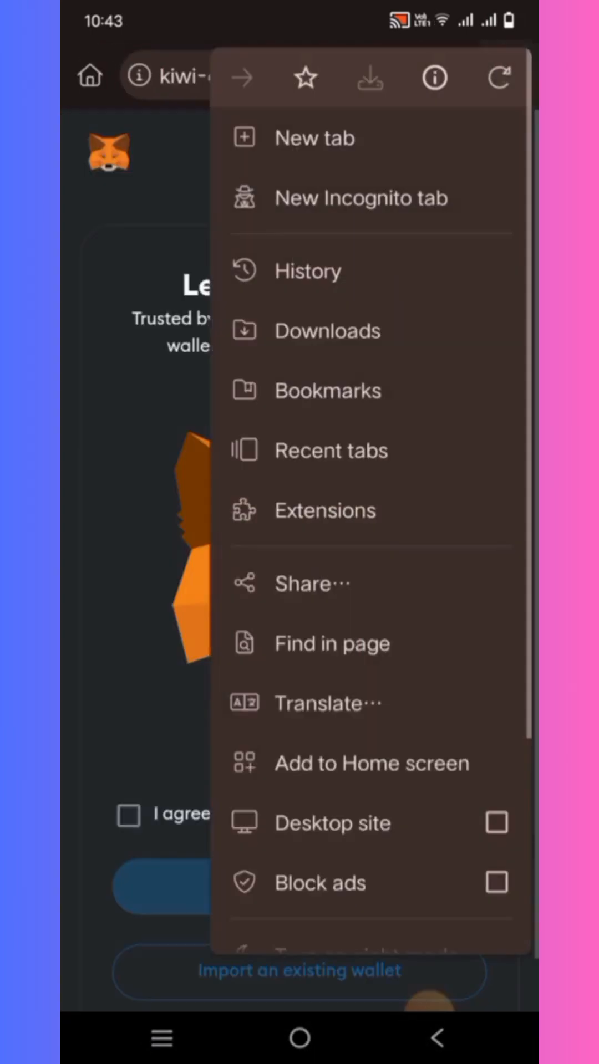
click(305, 77)
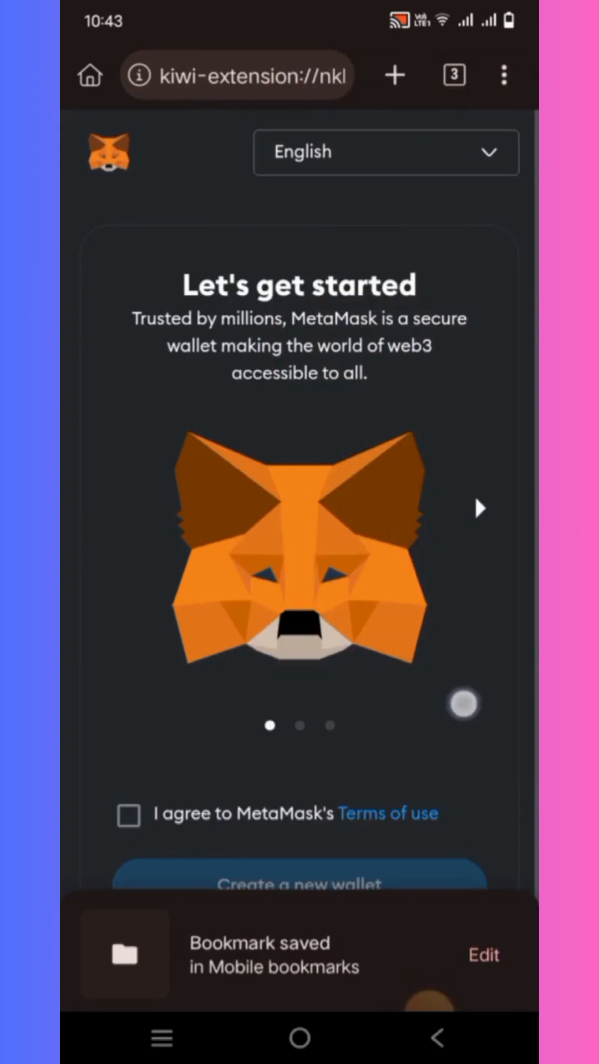
scroll(down, 3)
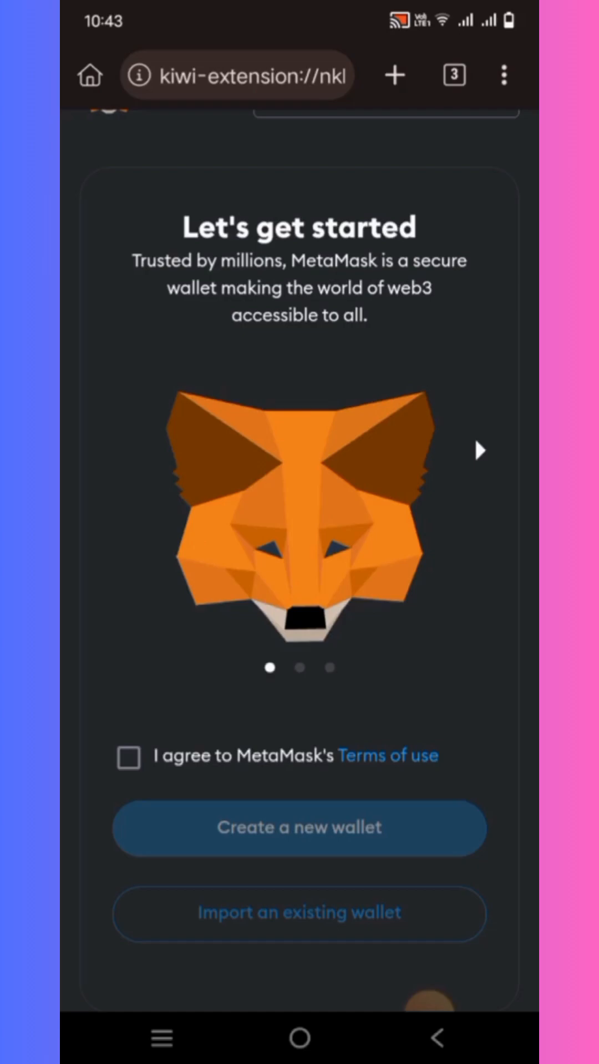
- Agree to MetaMask's Terms of use and choose 'Create a new wallet'
click(128, 756)
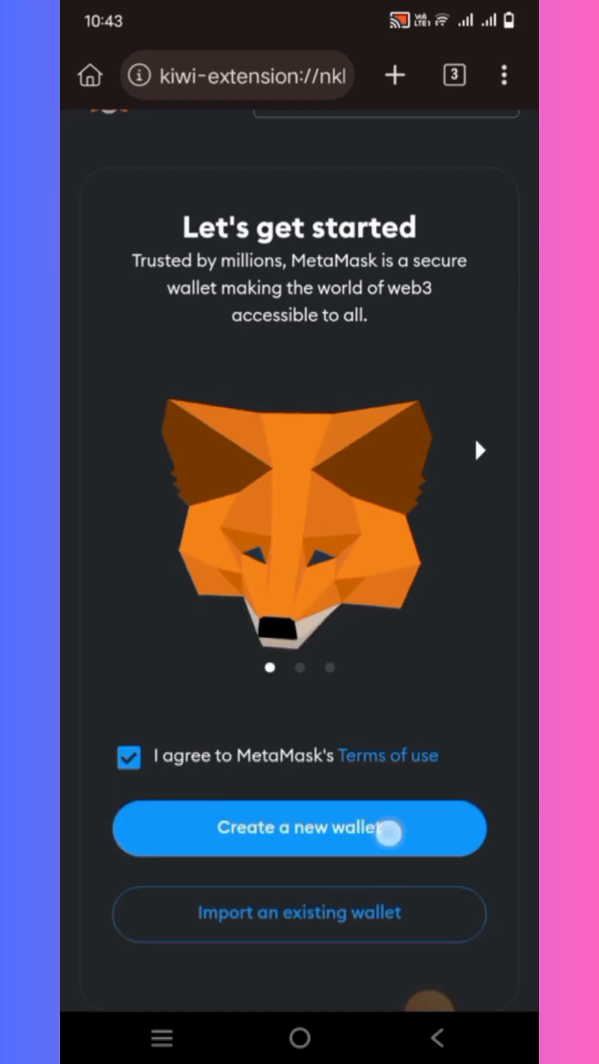
click(299, 827)
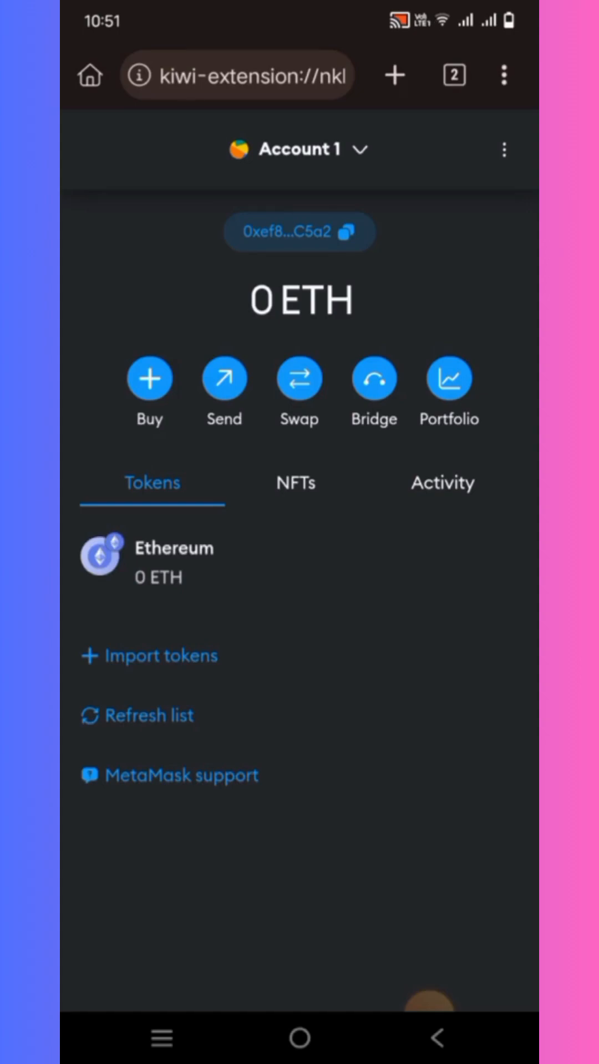
- Enable Kiwi's Desktop site view and open MetaMask's account options menu
click(504, 75)
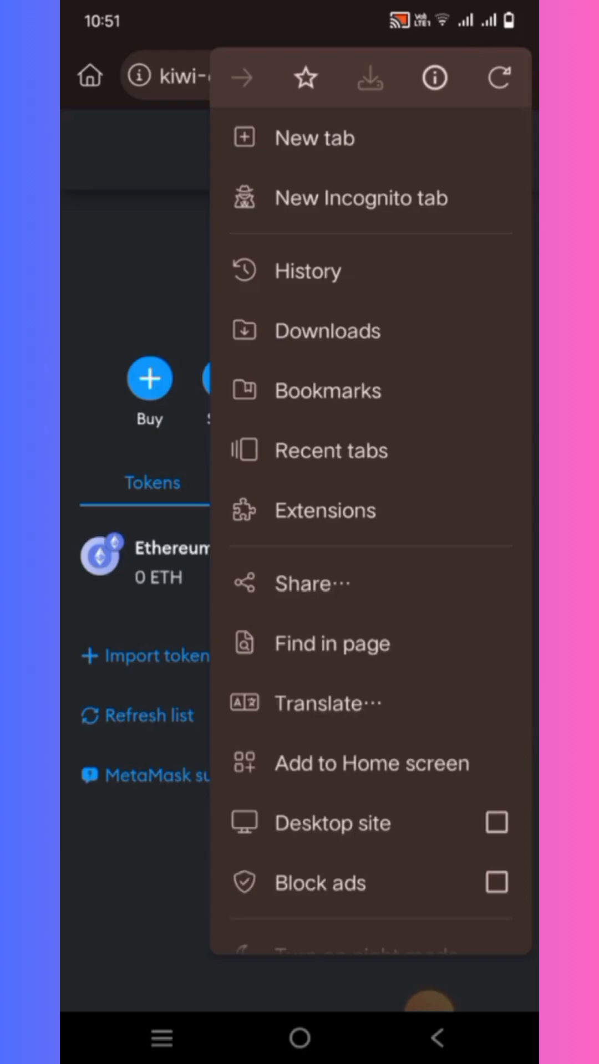
click(496, 823)
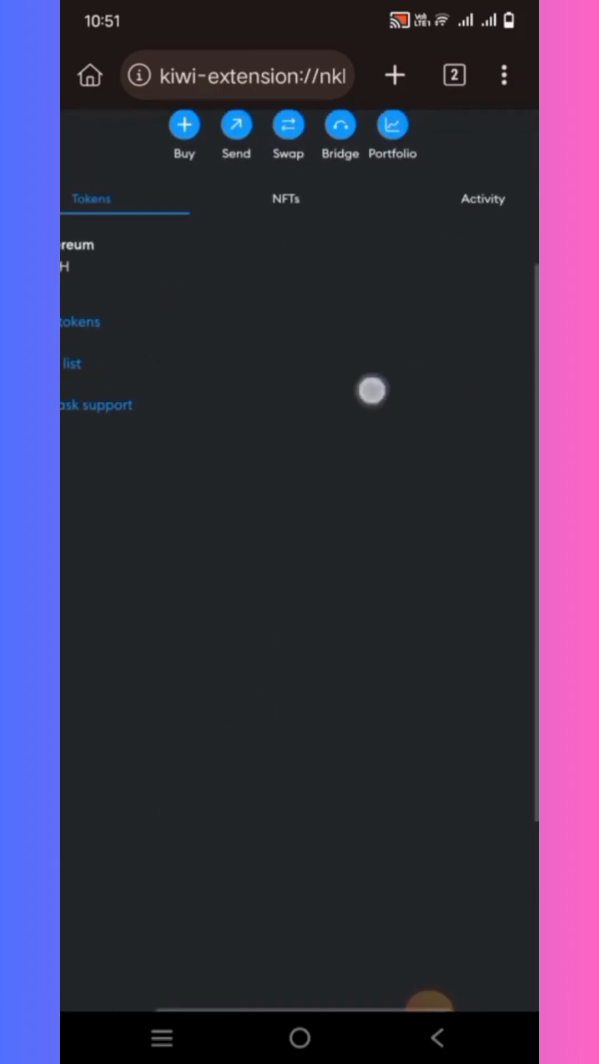
click(439, 216)
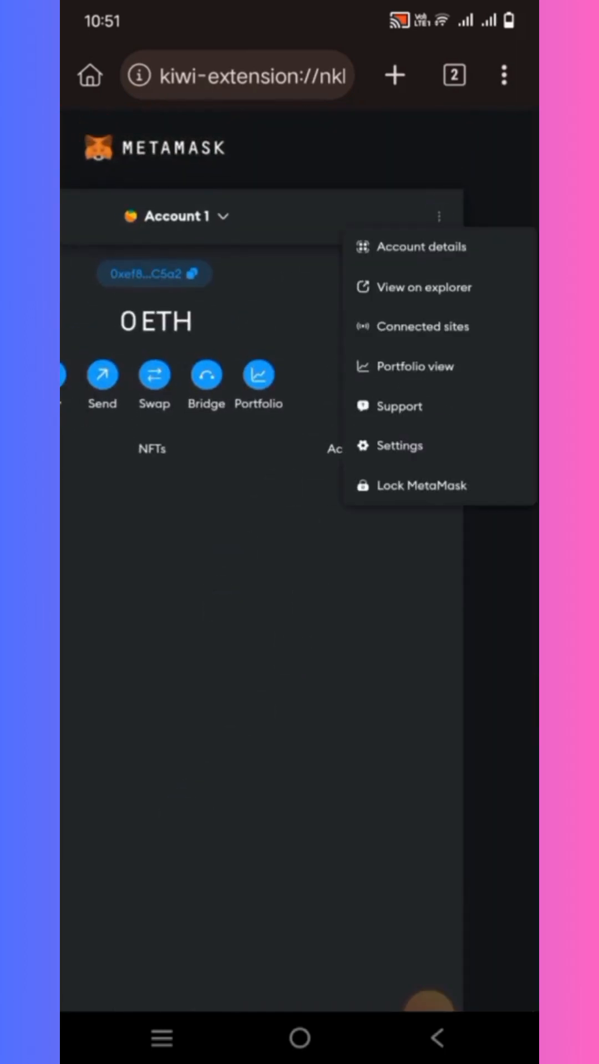
- Go to MetaMask Settings > Networks and choose Add a network
click(402, 446)
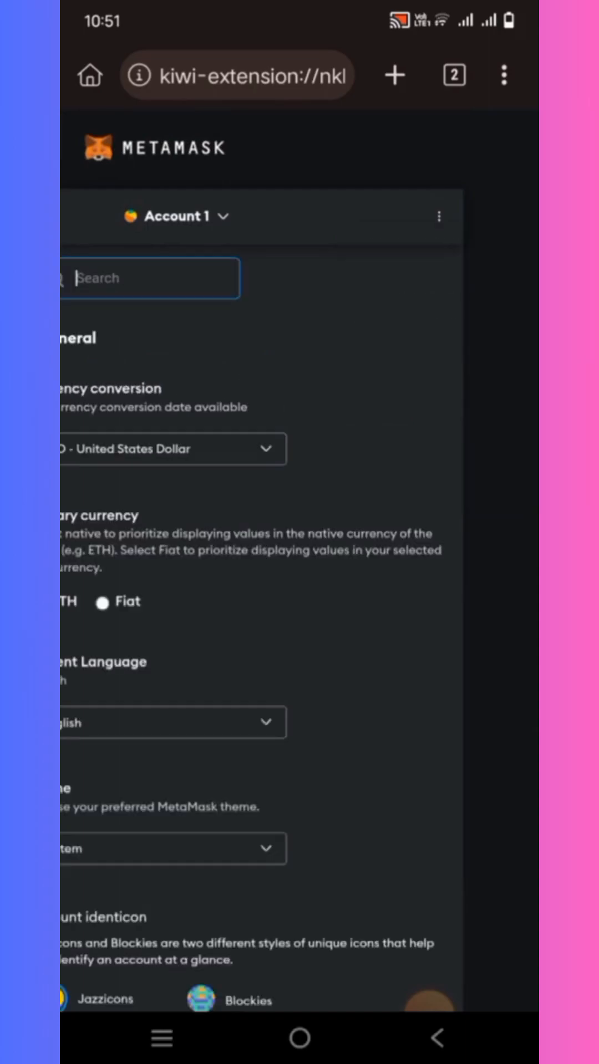
click(149, 278)
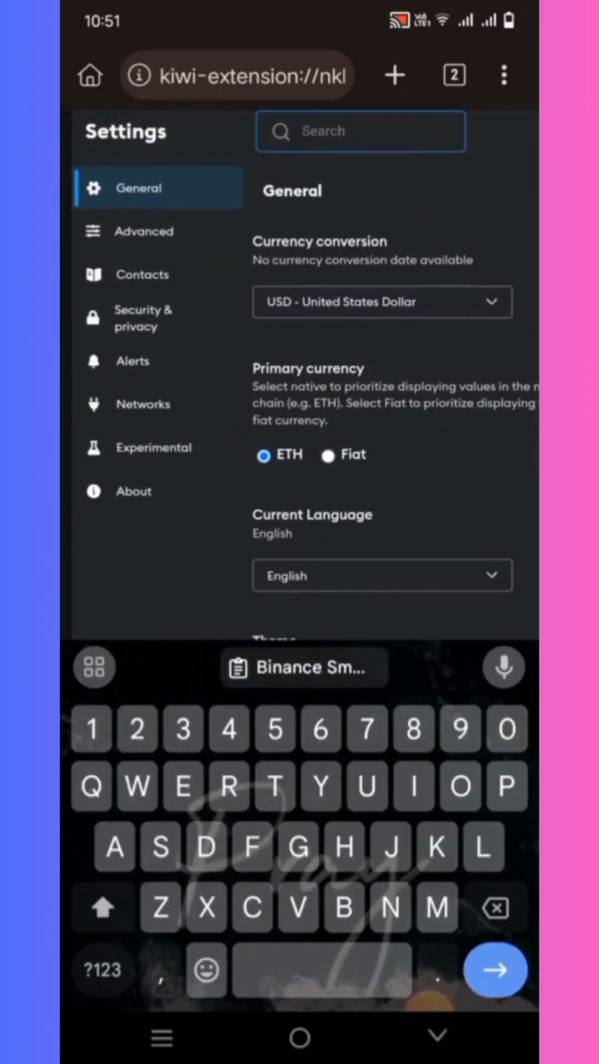
click(144, 404)
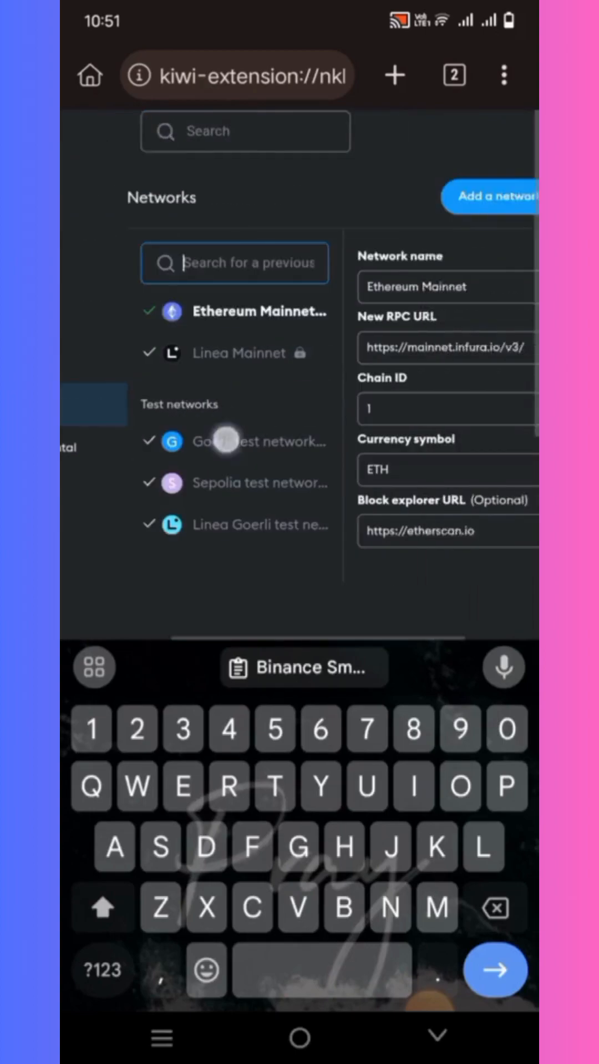
click(489, 196)
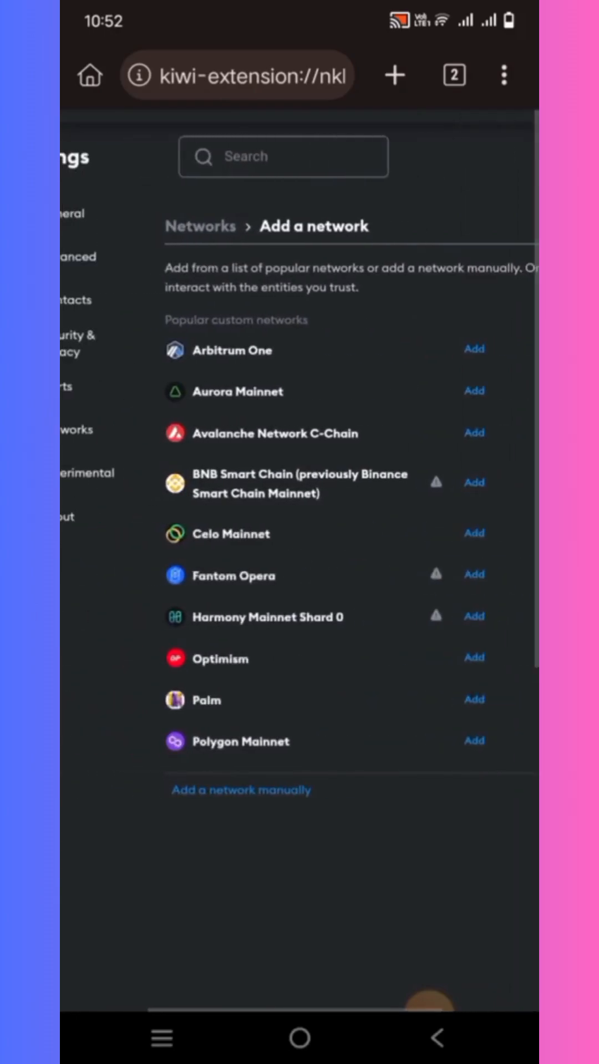
- Manually save Binance Smart Chain: bsc-dataseed RPC, chain ID 56, BNB, bscscan explorer
click(240, 789)
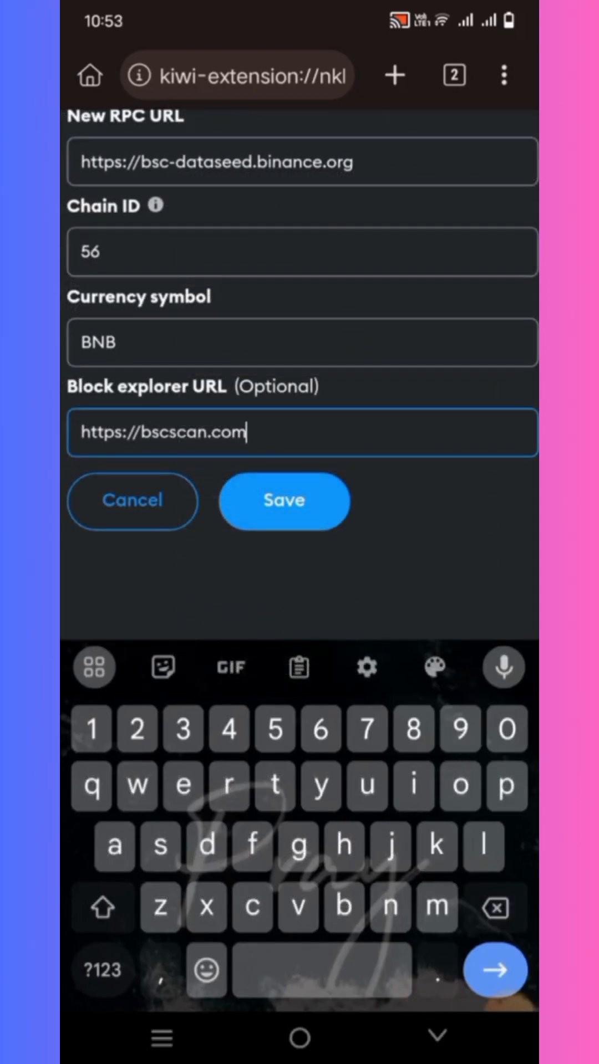
click(284, 501)
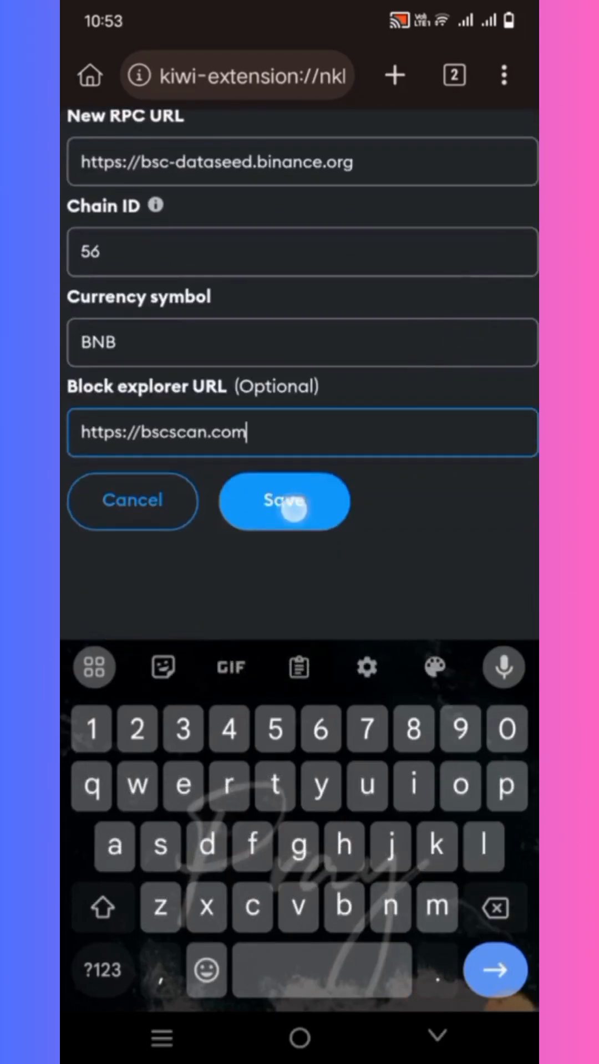
click(284, 501)
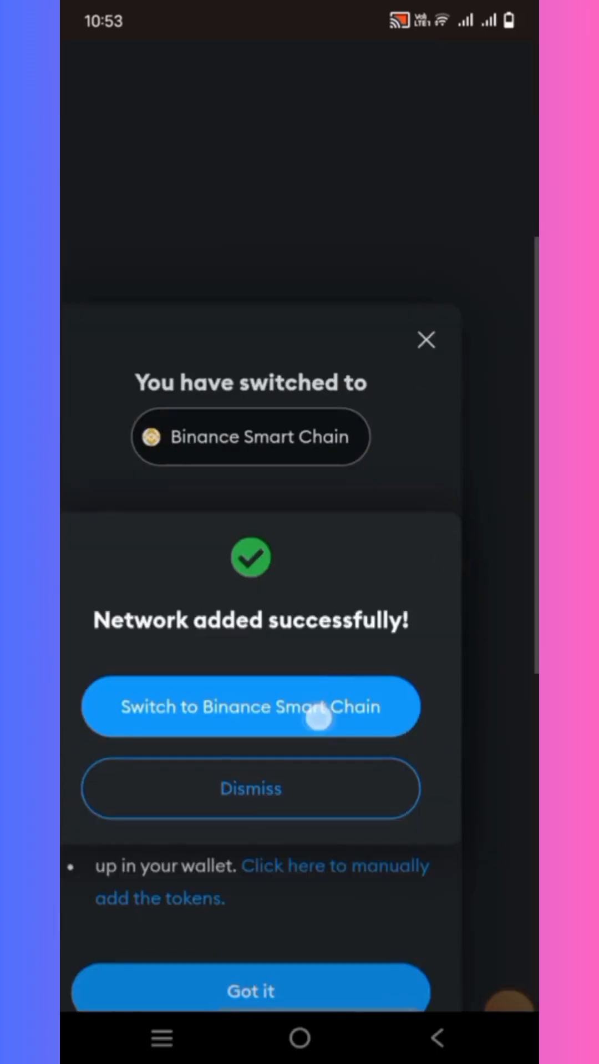
- Switch the wallet to Binance Smart Chain and dismiss the network tips
click(251, 707)
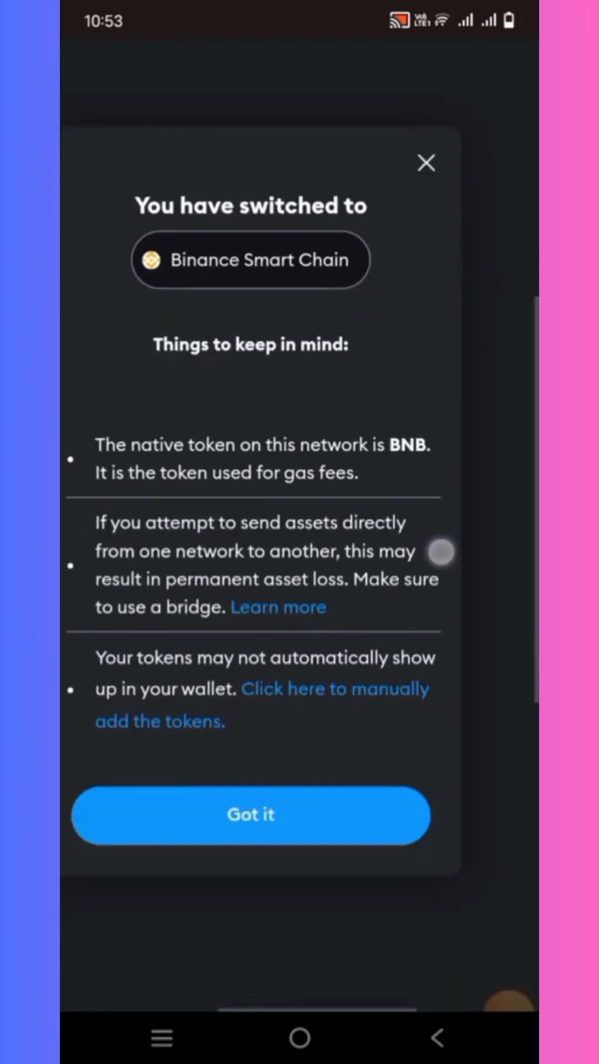
click(250, 814)
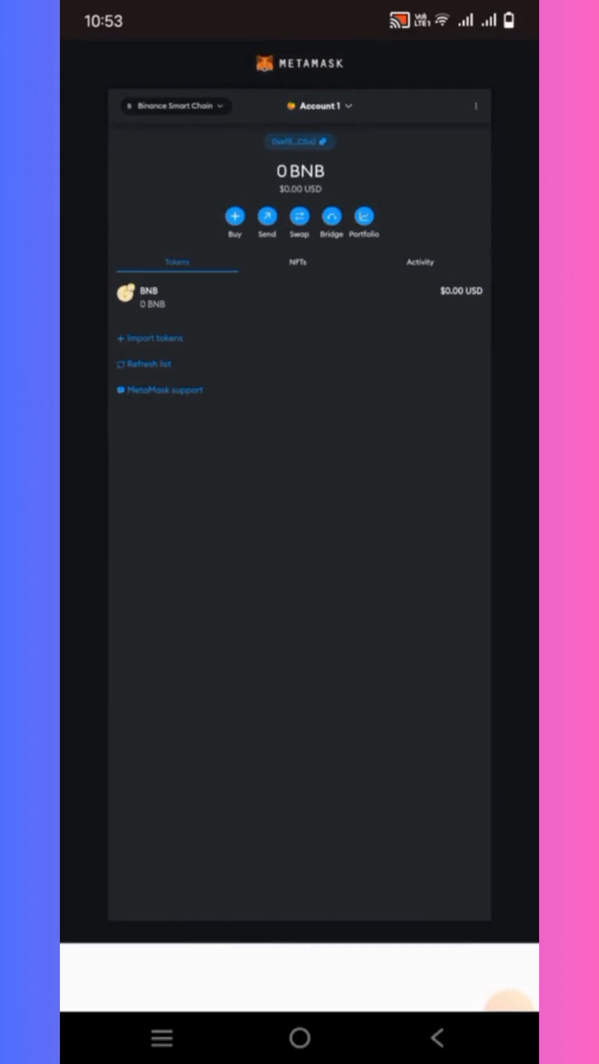
scroll(up, 3)
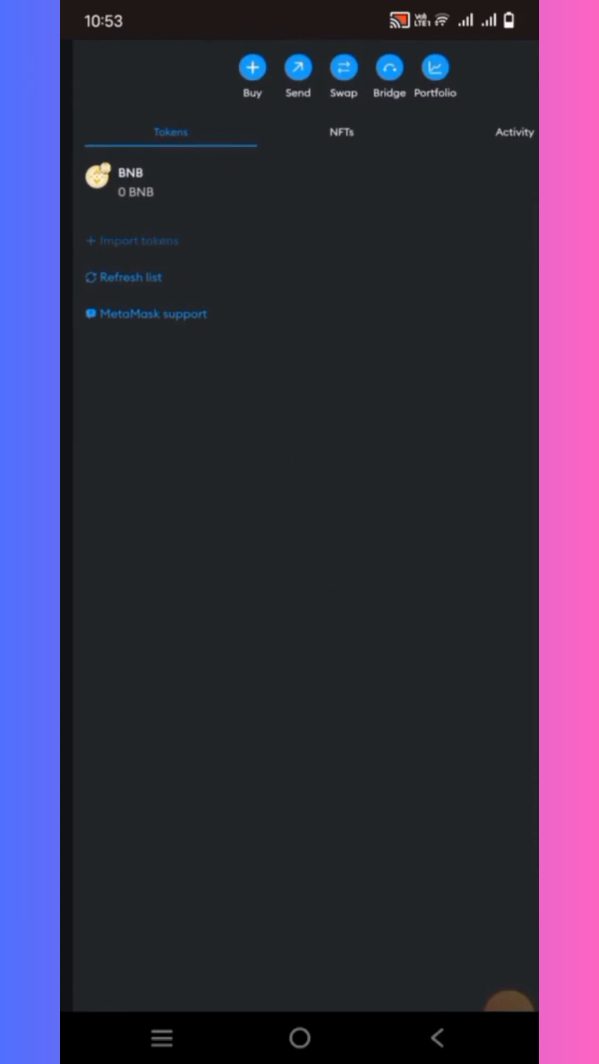
- Import BUSD by contract address as a custom token with 18 decimals, showing 0 BUSD
click(138, 240)
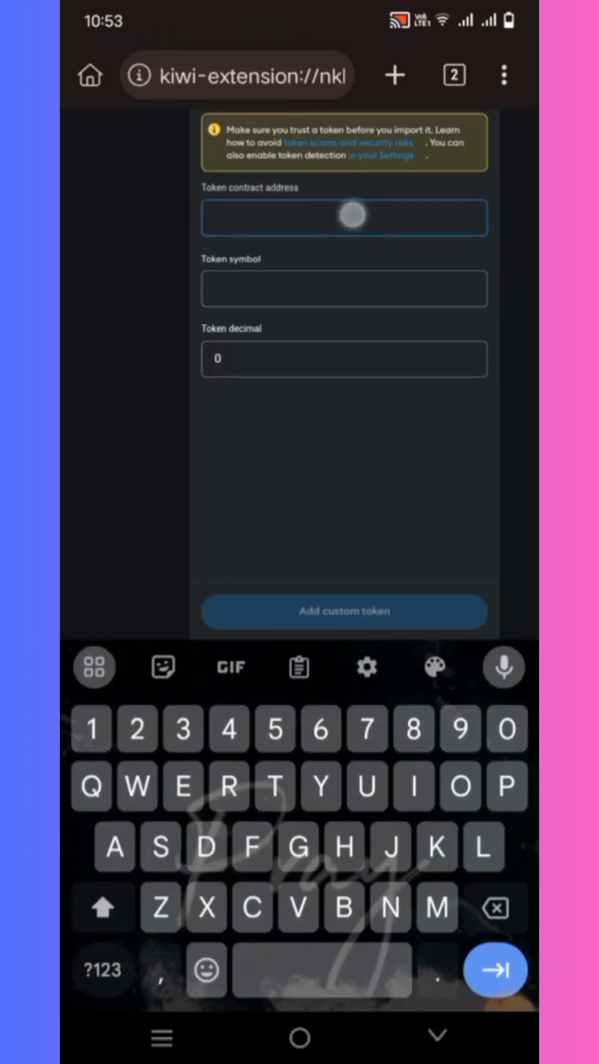
click(344, 218)
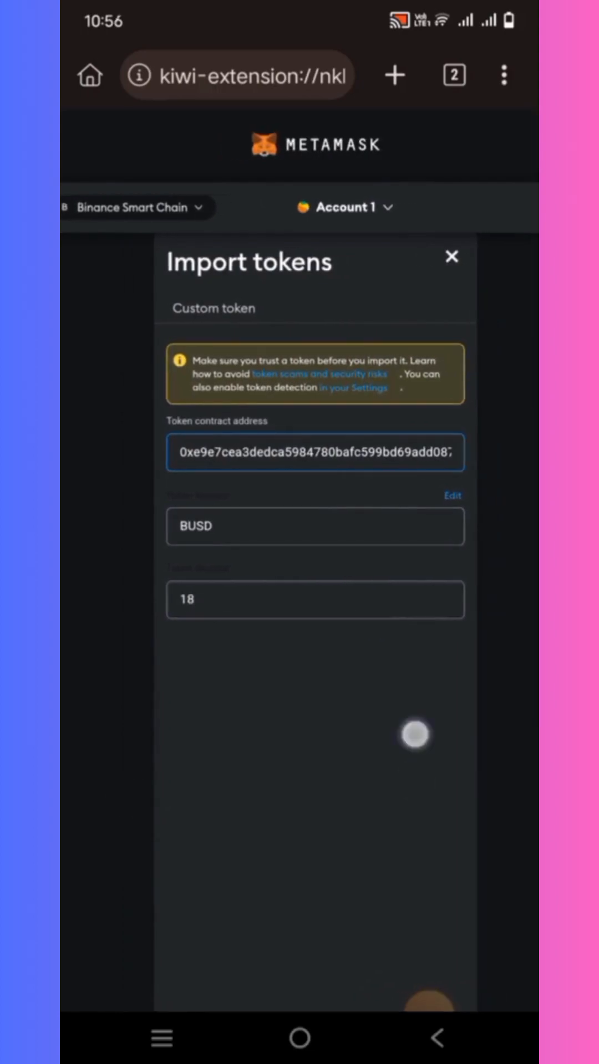
scroll(down, 3)
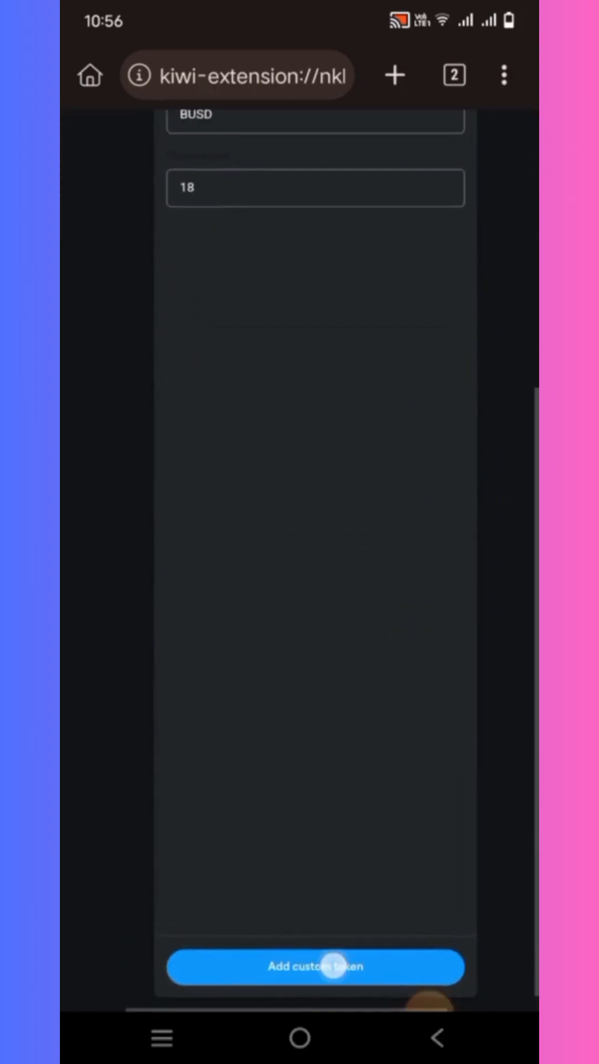
click(315, 967)
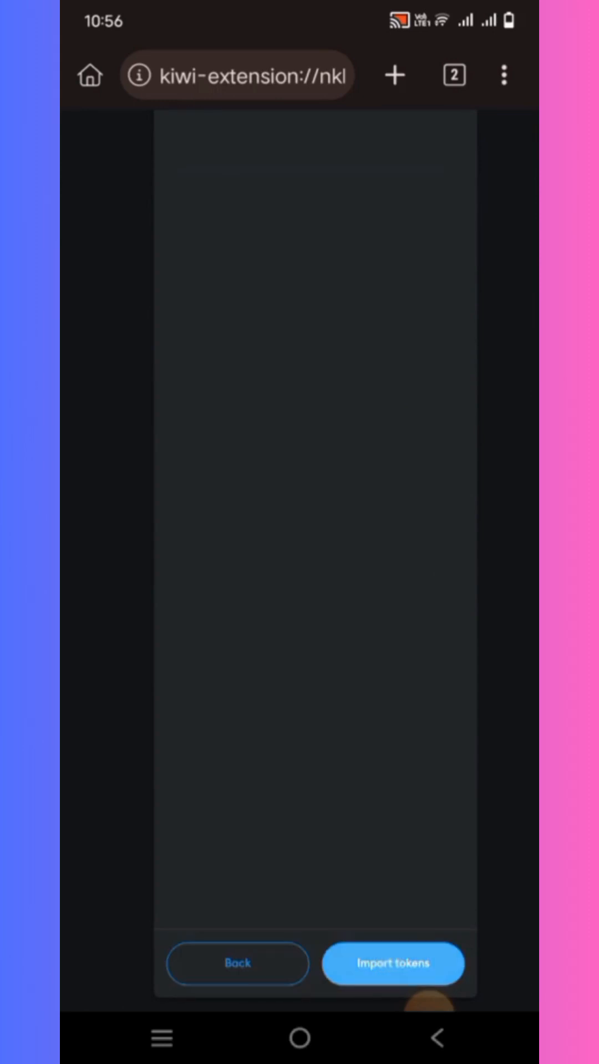
click(393, 964)
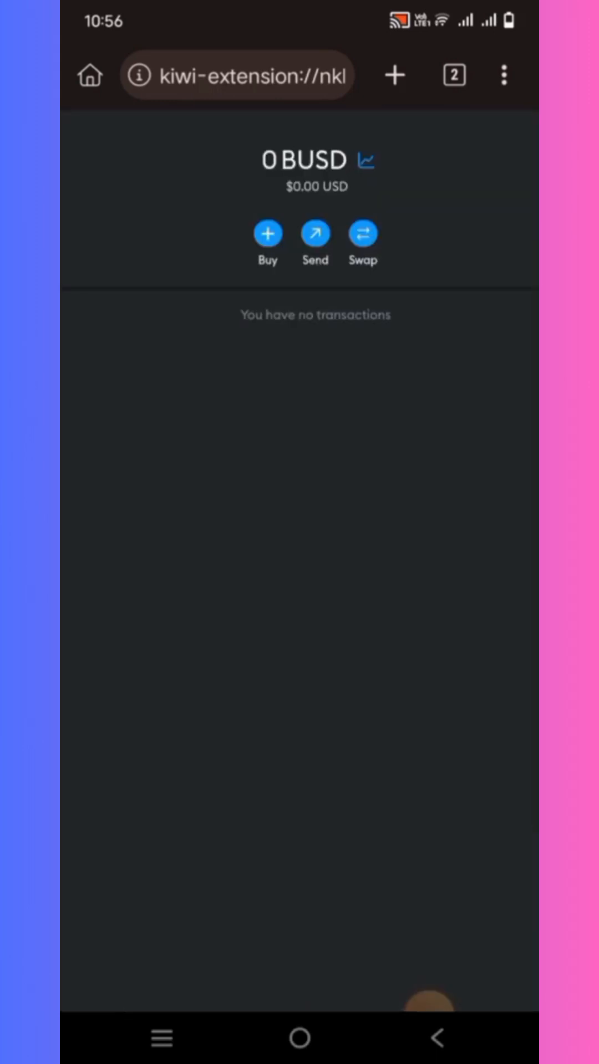
scroll(down, 3)
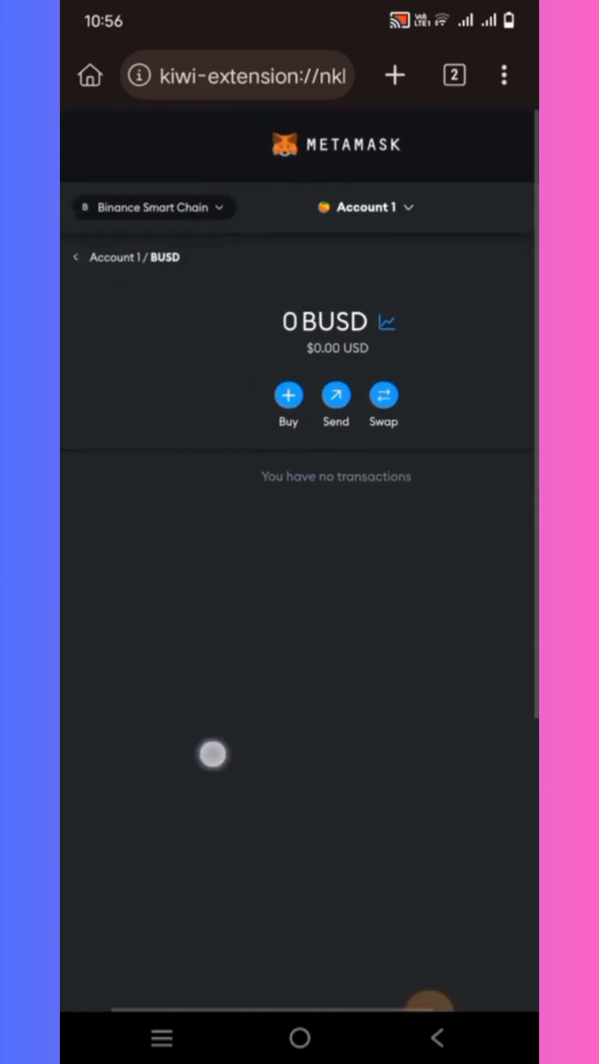
- Go to nunity.daolabs.com to reach the DAOverse sign-in page
click(76, 256)
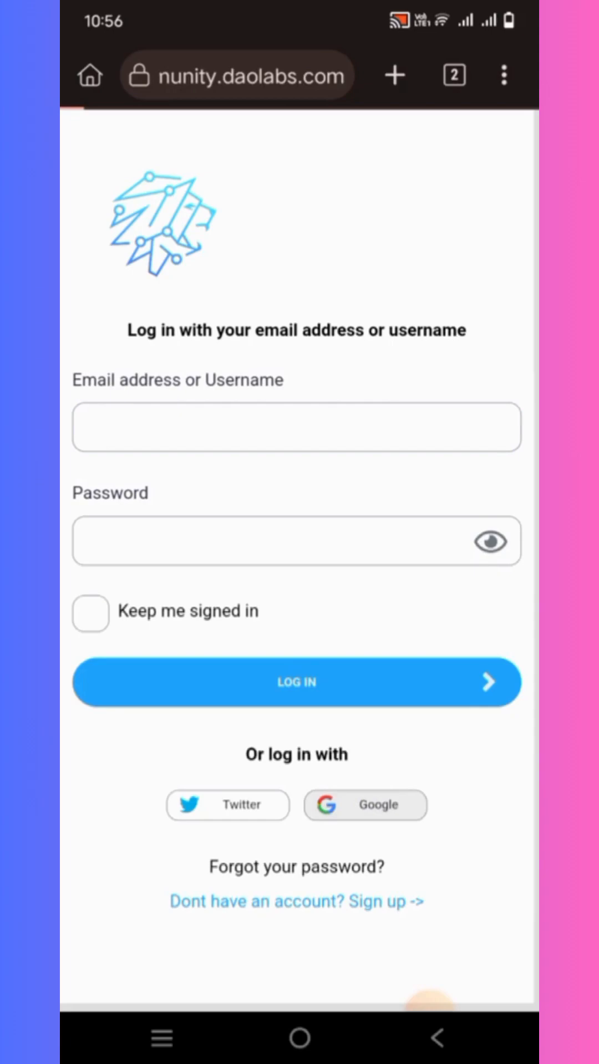
- Log in to DAOverse and open the profile page's Your Wallet section with the BEP-20 wallet
click(295, 682)
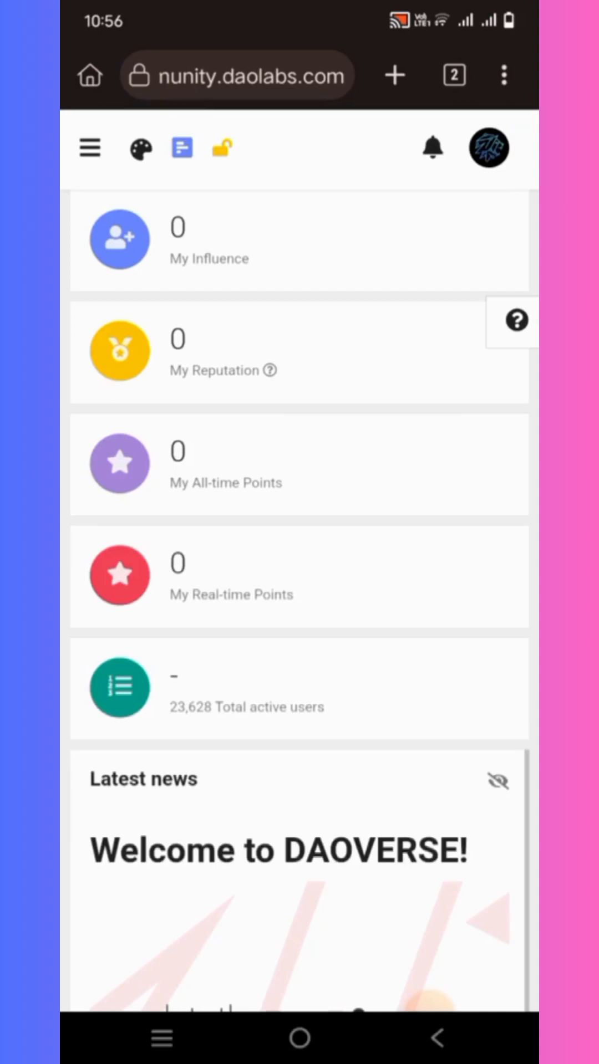
click(487, 148)
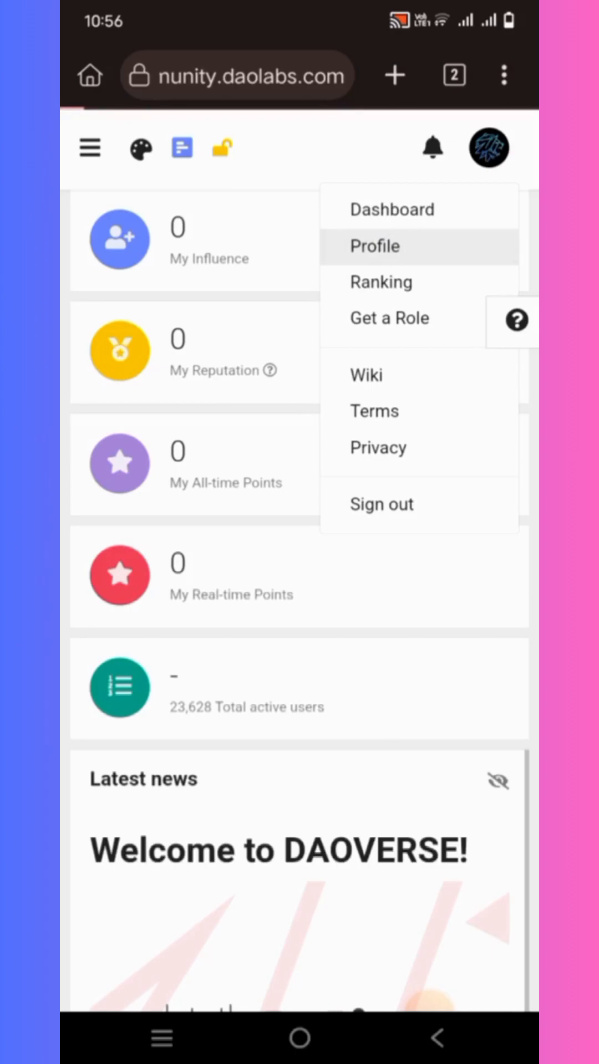
click(374, 245)
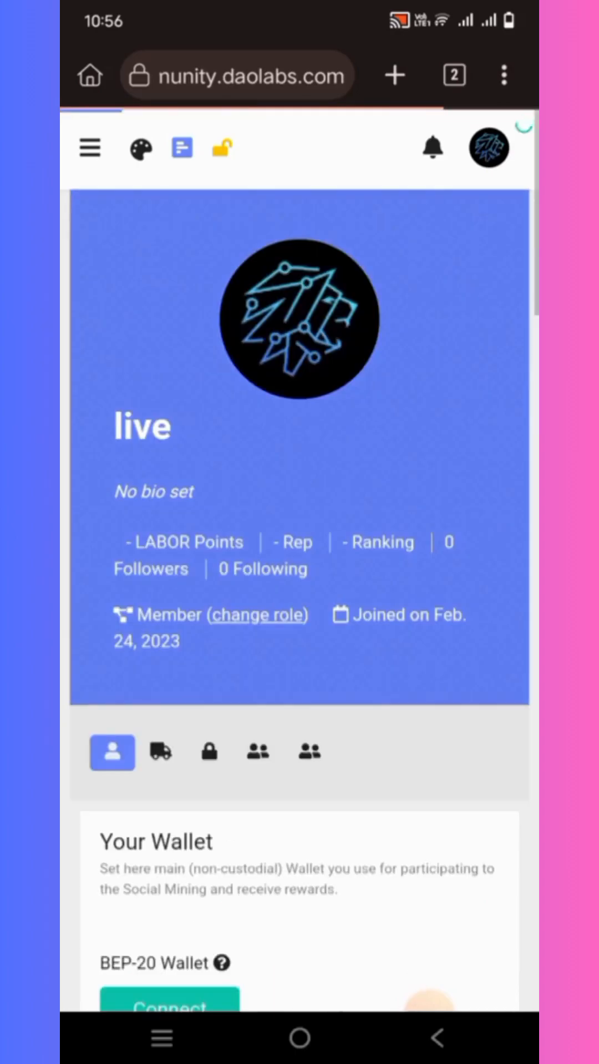
scroll(down, 3)
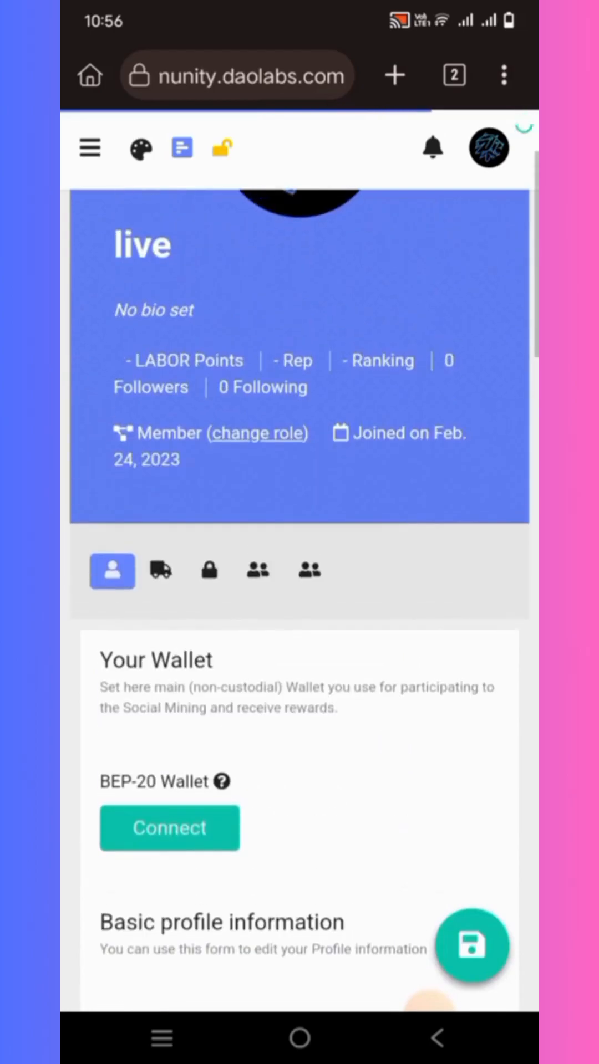
- Connect MetaMask as the DAOverse BEP-20 wallet and dismiss the success dialog
click(169, 828)
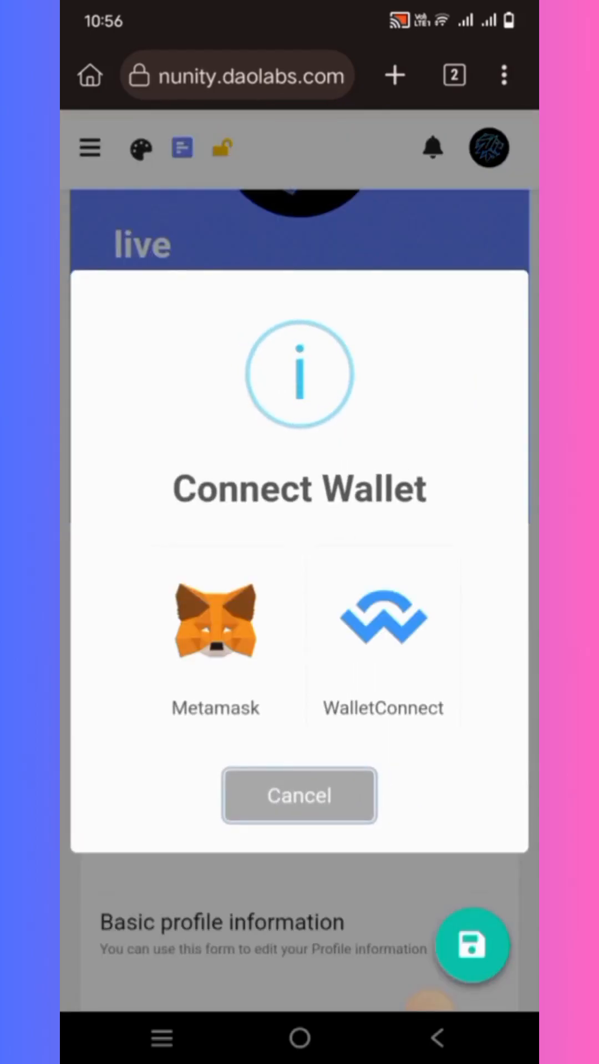
click(215, 638)
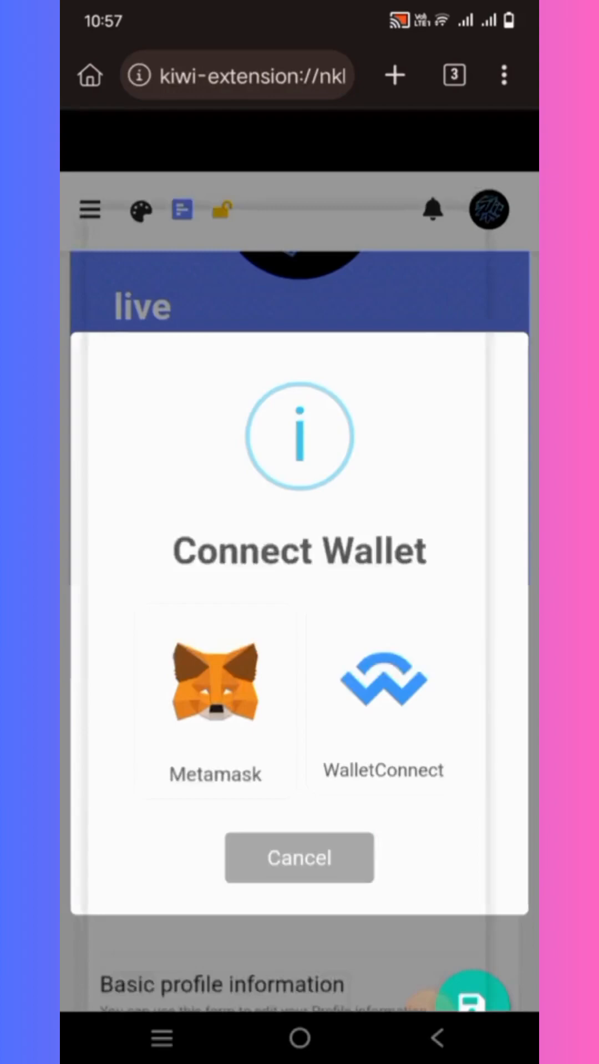
click(215, 686)
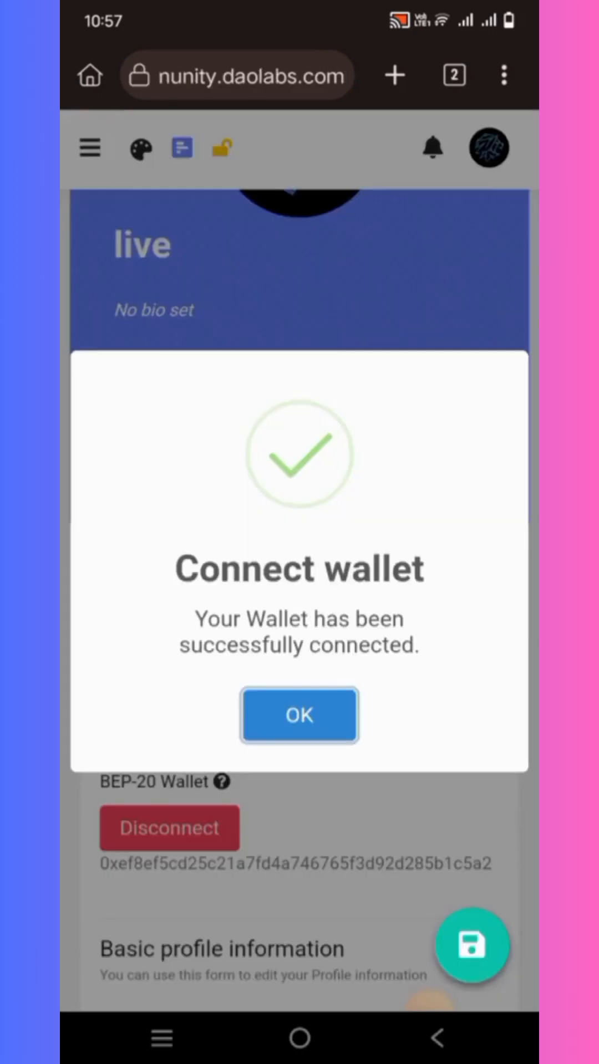
click(299, 714)
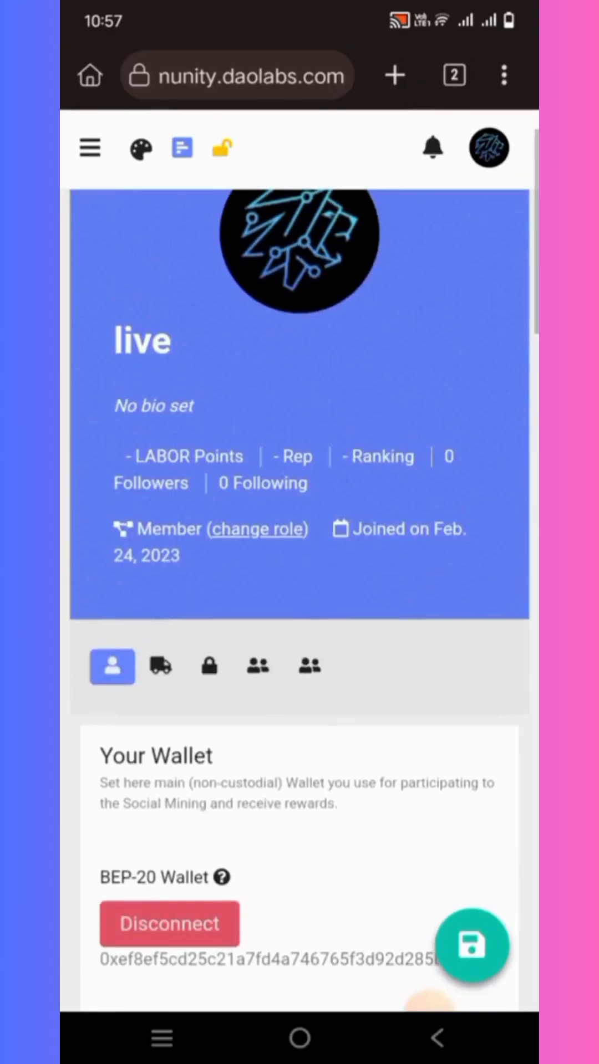
- Go to polygon.technology to reach the Polygon Hub login page
click(238, 74)
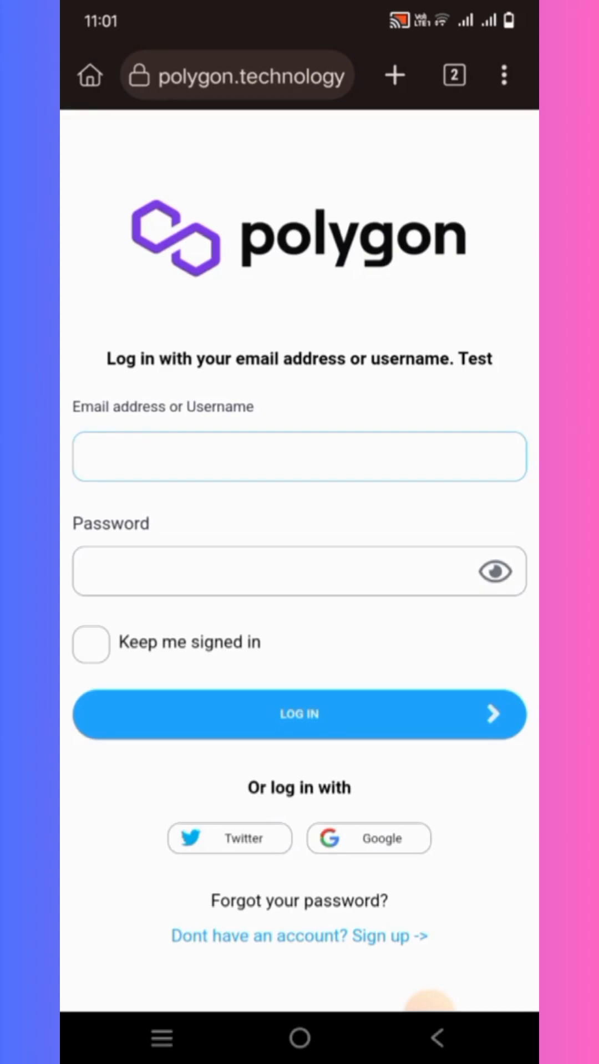
- Reach MetaMask's Add a network page through Settings > Networks
click(452, 76)
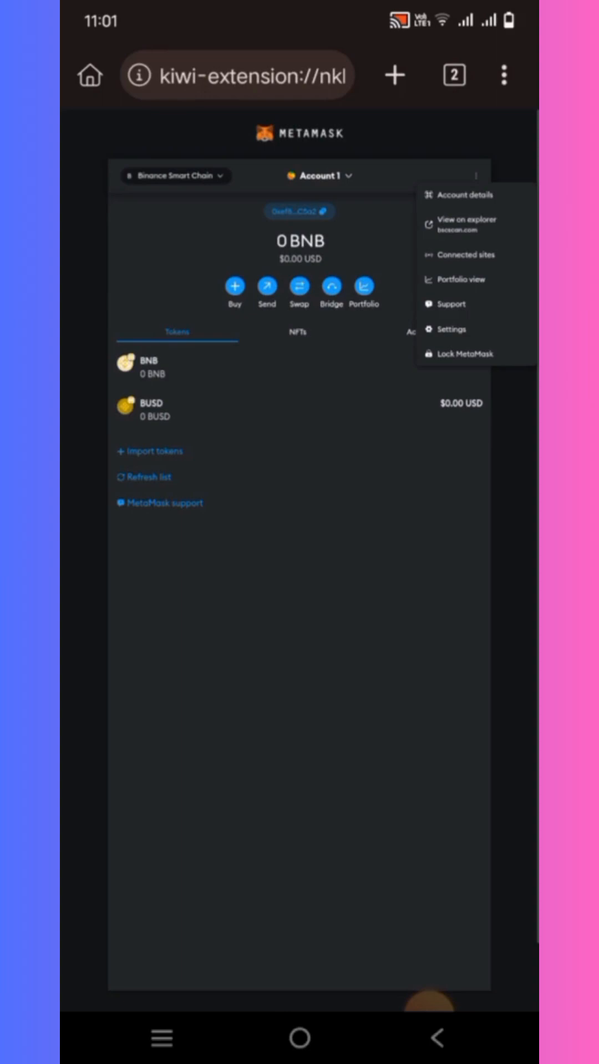
click(450, 330)
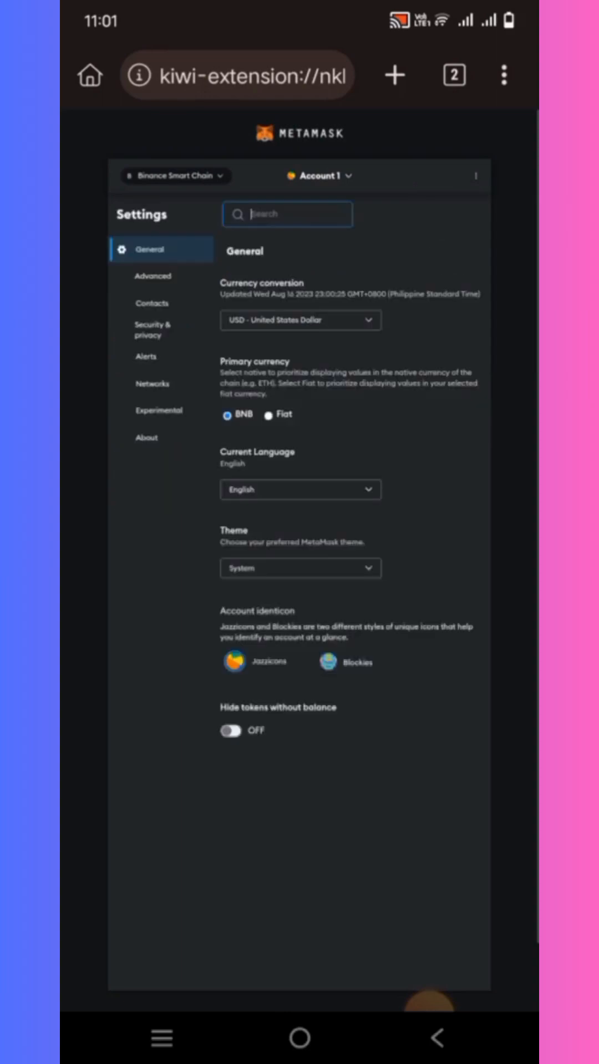
click(287, 214)
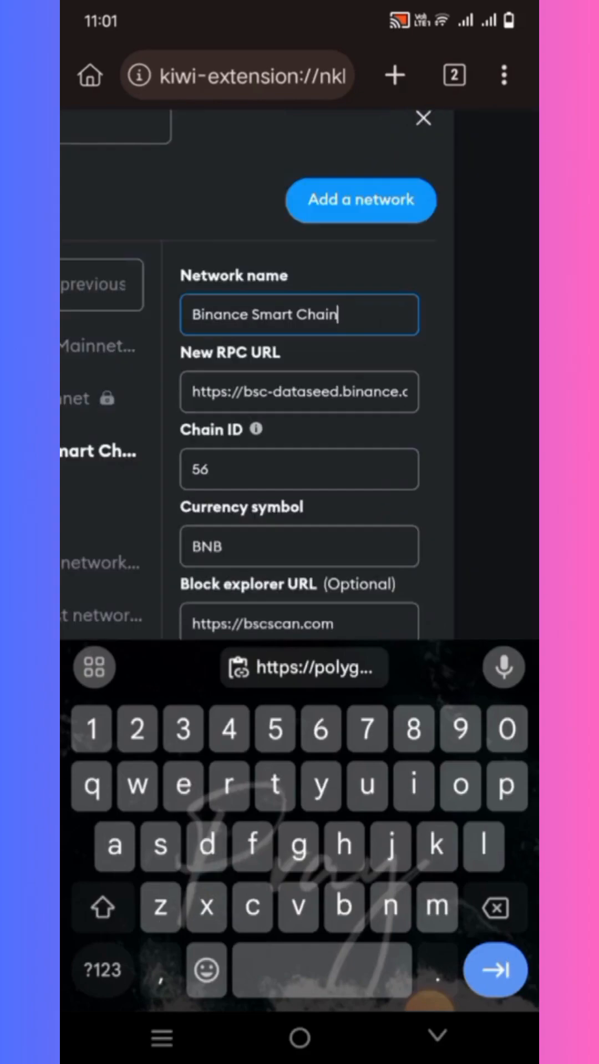
click(360, 199)
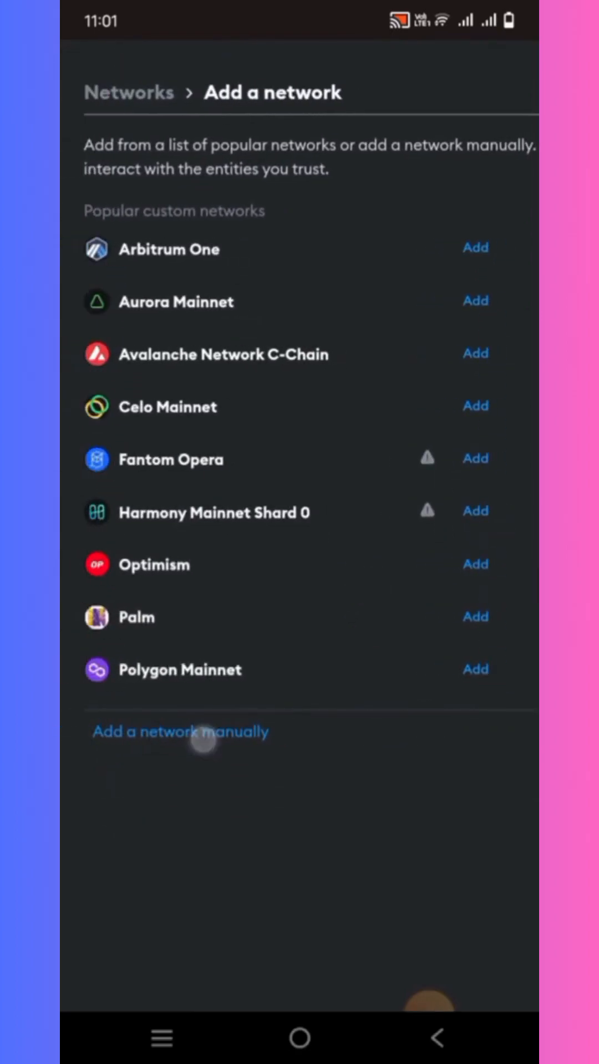
- Manually add Polygon Mainnet with chain ID 137, MATIC currency and polygonscan.com explorer
click(179, 731)
text(https://polygonscanc)
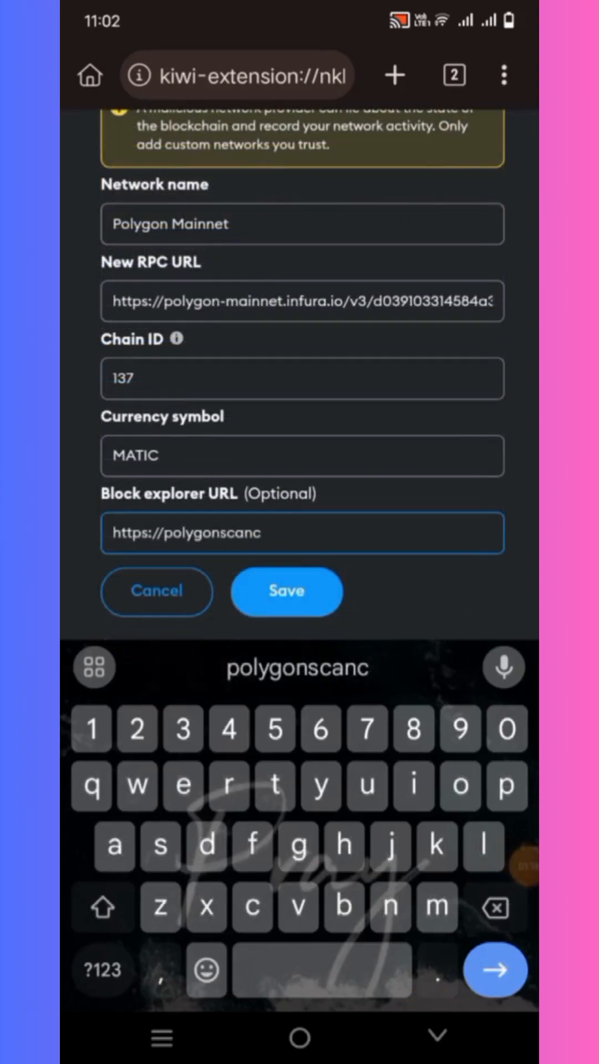
text(.com)
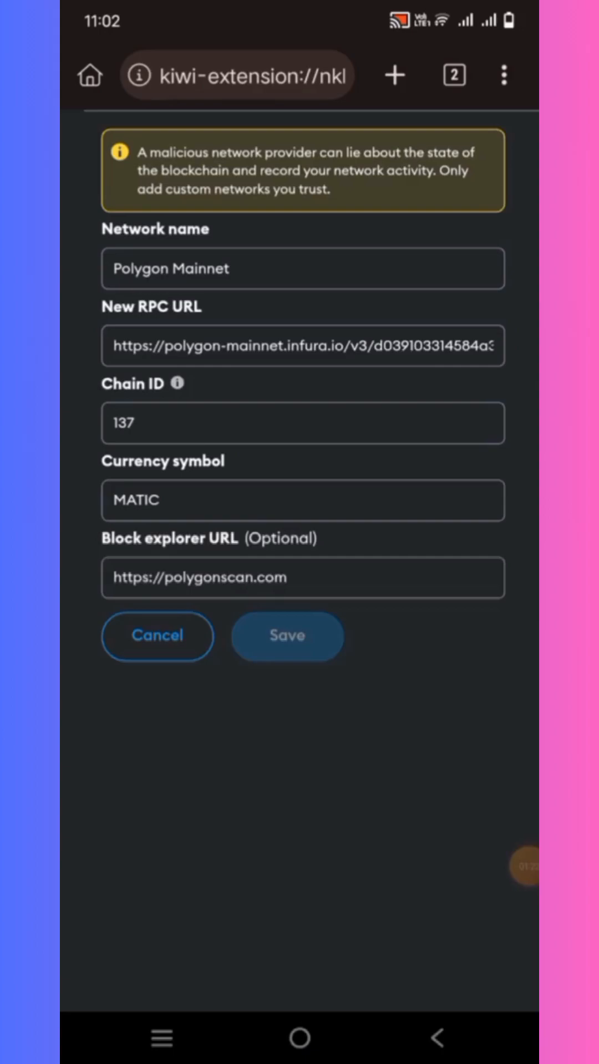
click(287, 635)
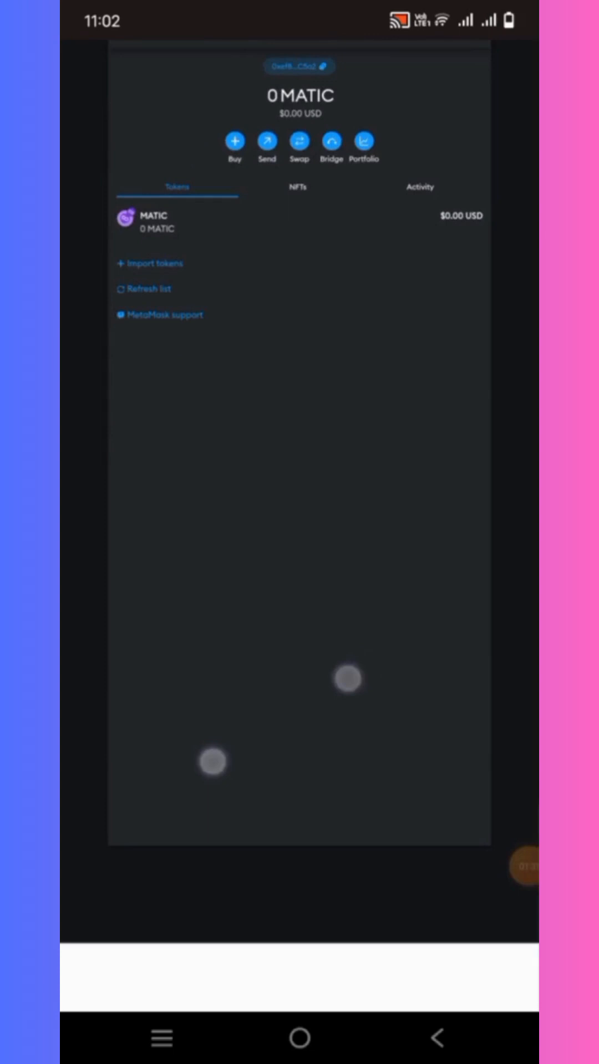
- Return from MetaMask to the polygon.technology login form
scroll(down, 3)
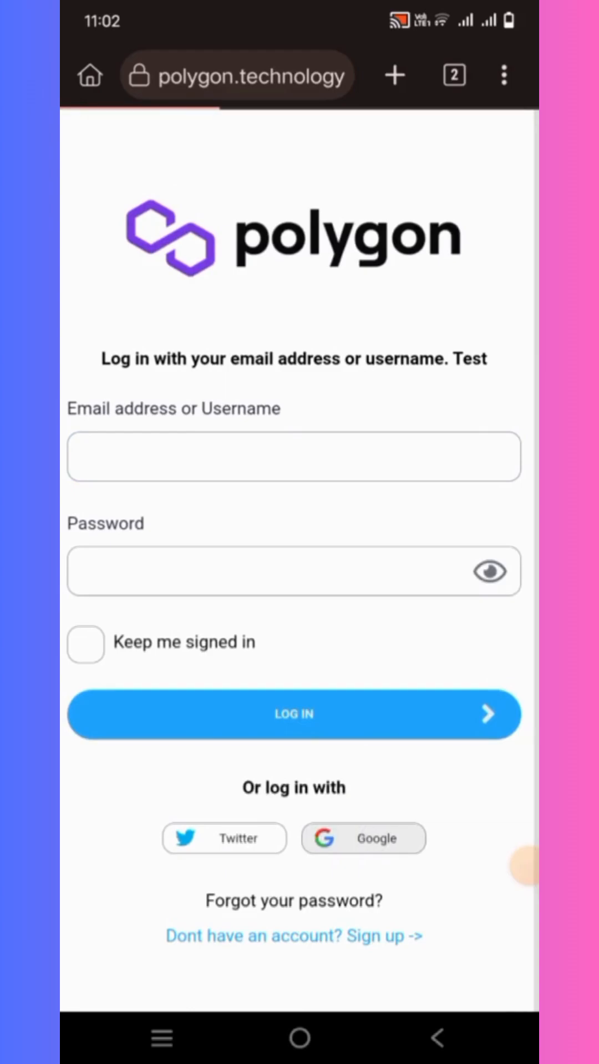
- Log in to Polygon Hub with Google and open the profile's ERC-20 wallet section
click(293, 713)
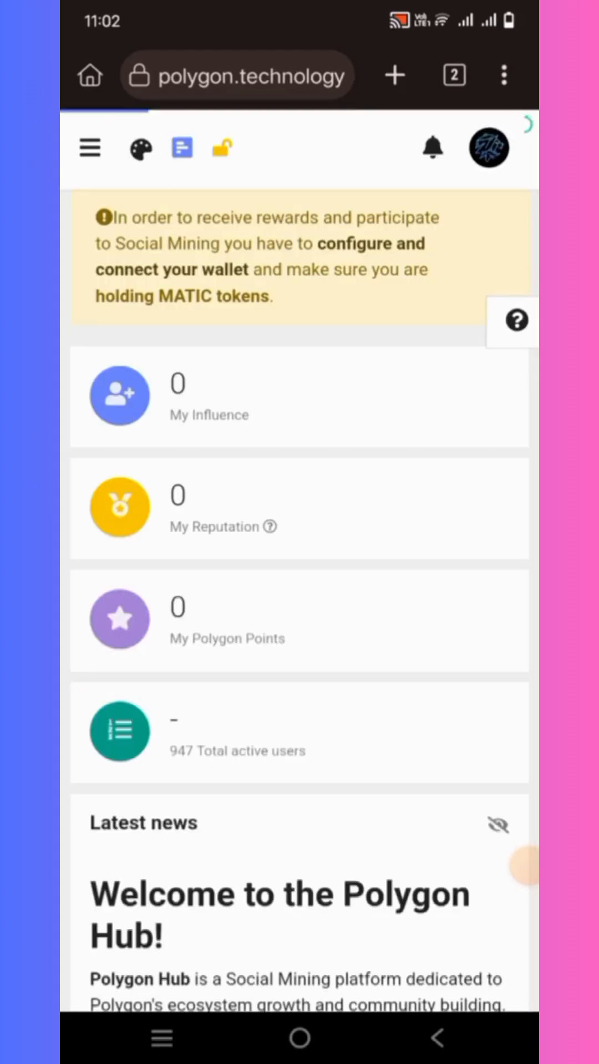
click(487, 148)
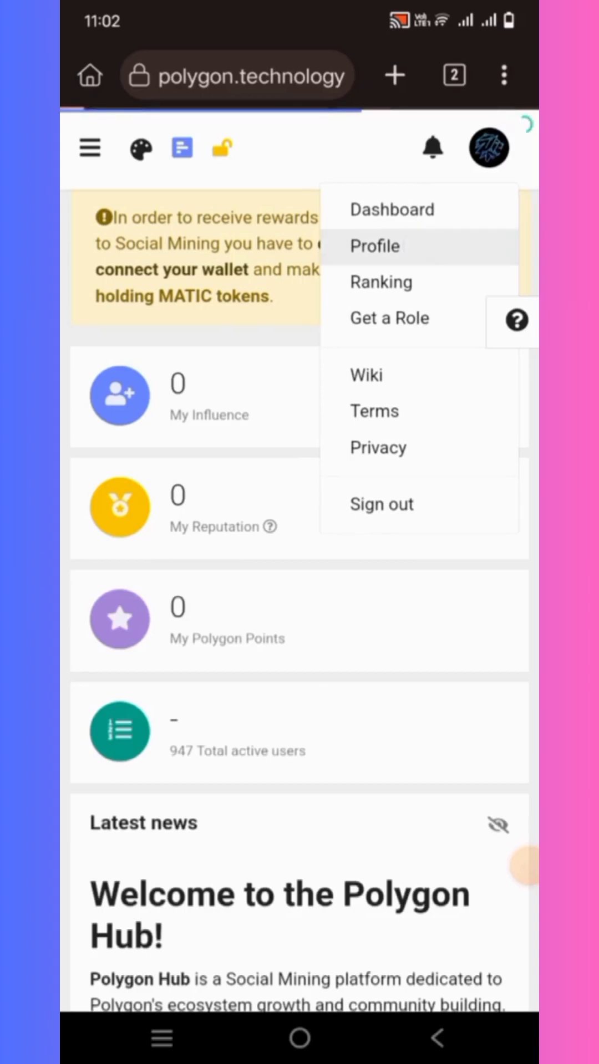
click(375, 245)
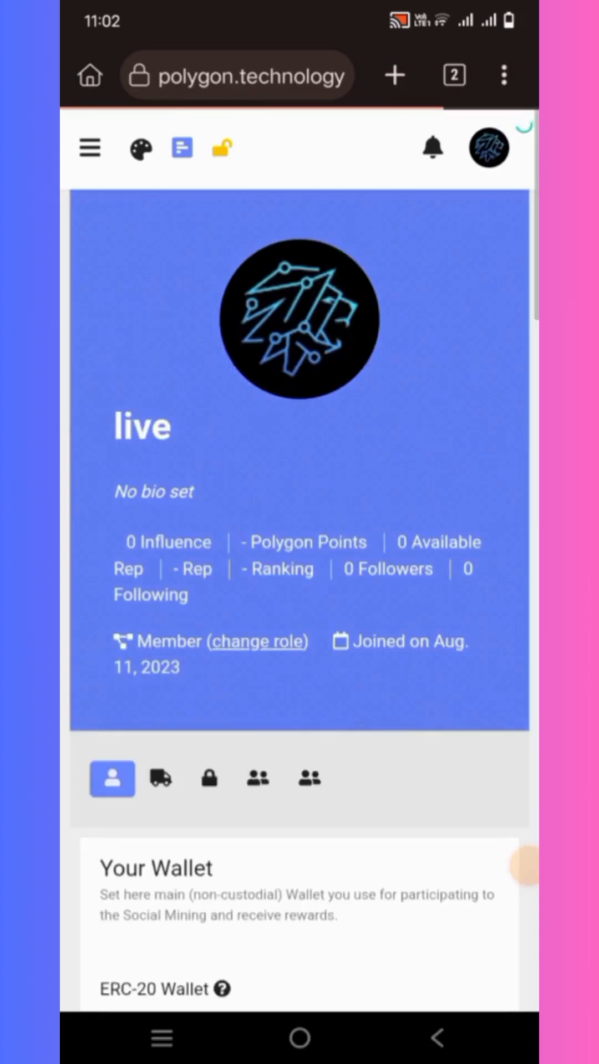
scroll(down, 3)
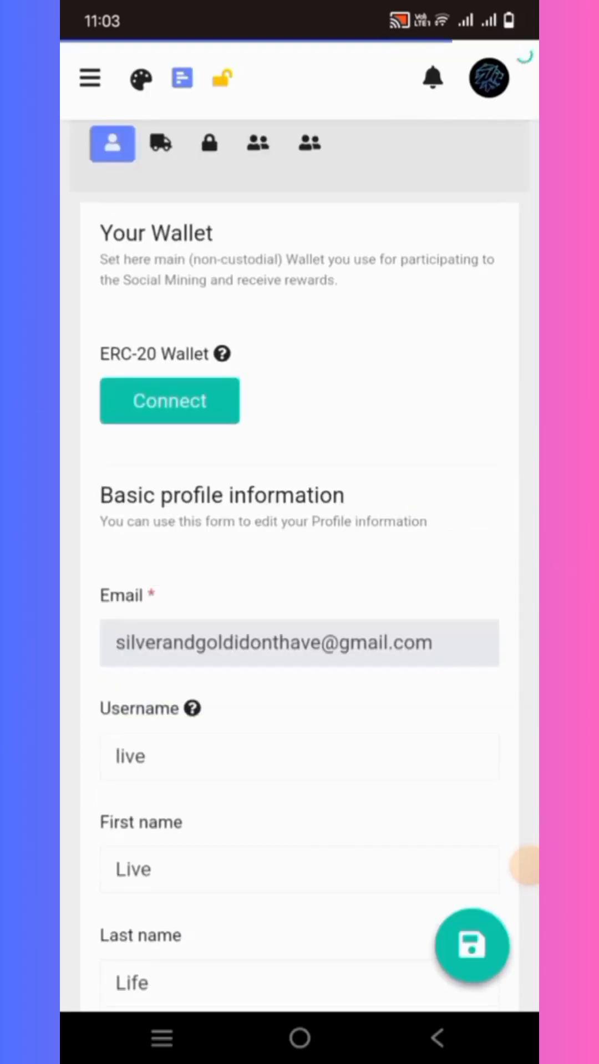
- Connect MetaMask as the Polygon Hub ERC-20 wallet, then open MetaMask on Polygon Mainnet
click(471, 945)
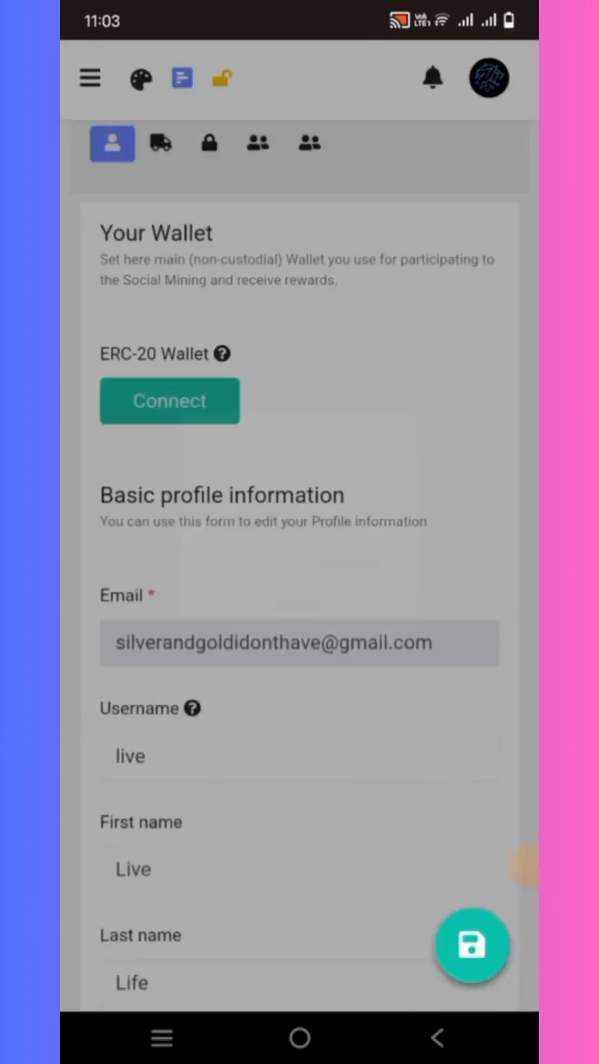
click(169, 400)
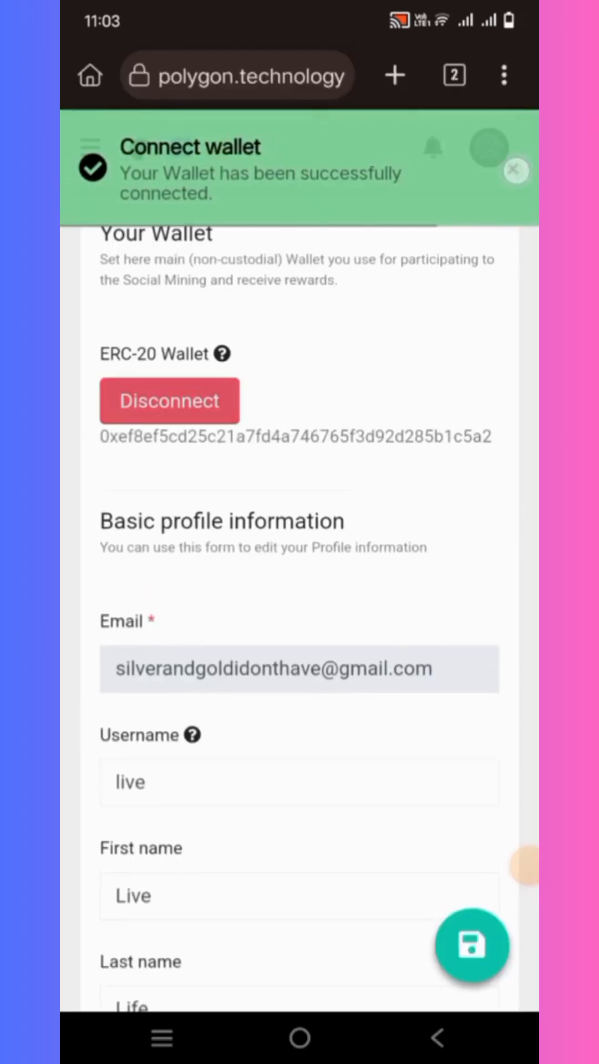
click(514, 170)
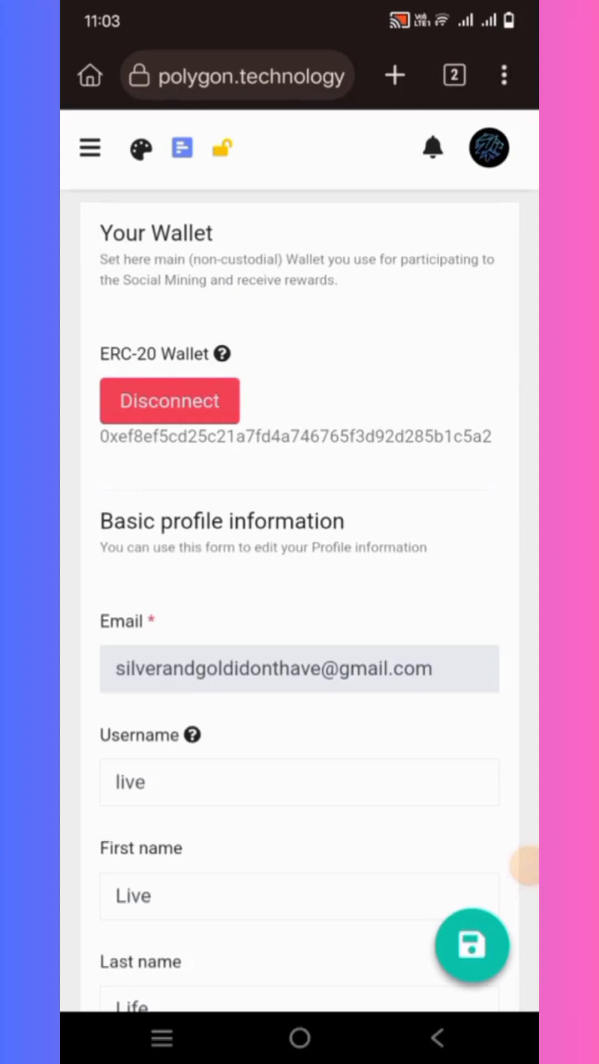
click(238, 75)
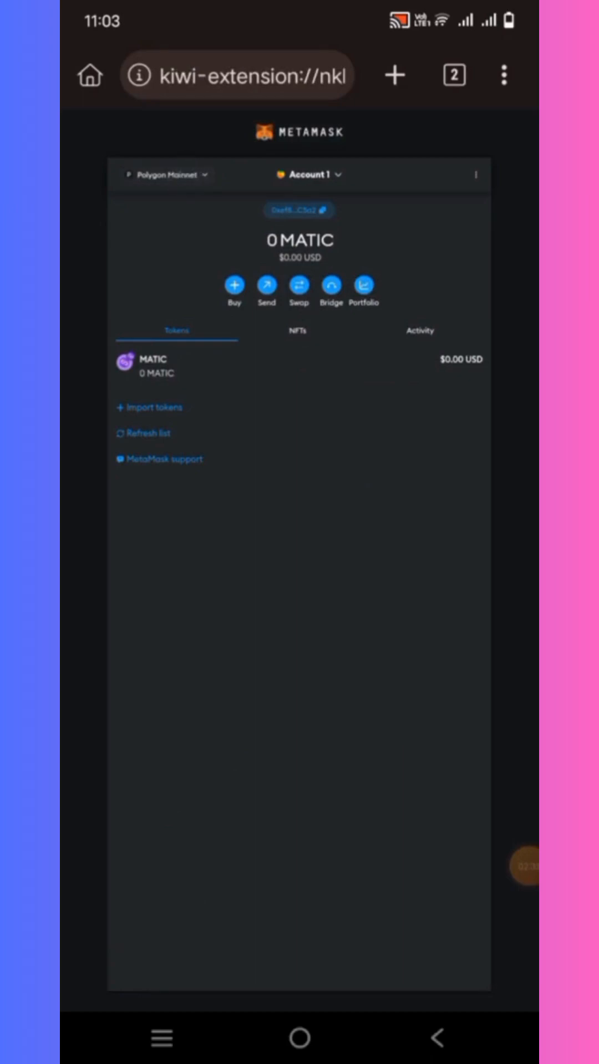
- Switch MetaMask from Polygon Mainnet to Binance Smart Chain, showing 0 BNB and 0 BUSD
click(166, 173)
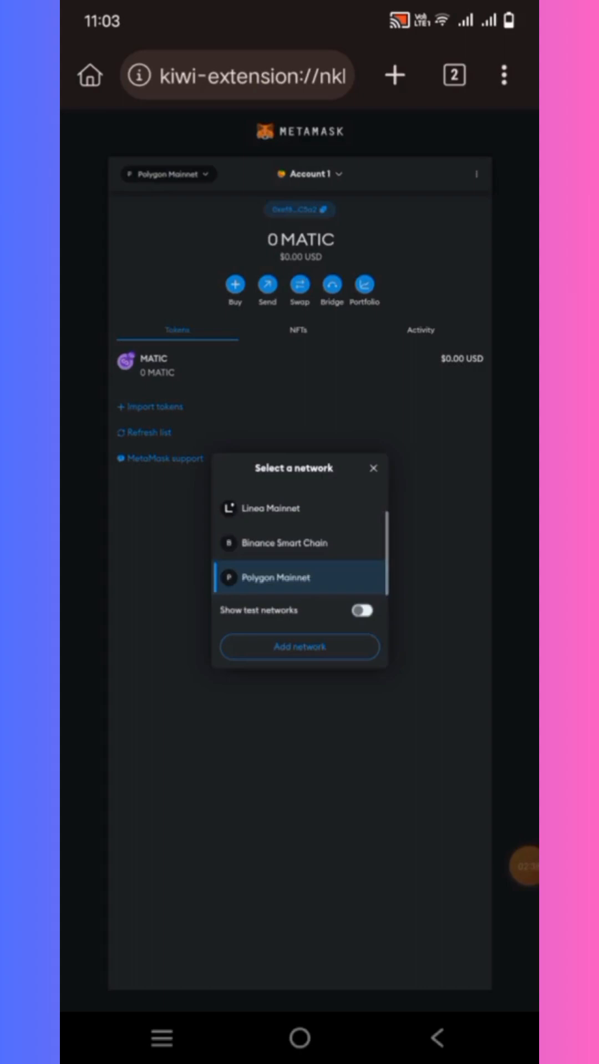
click(288, 542)
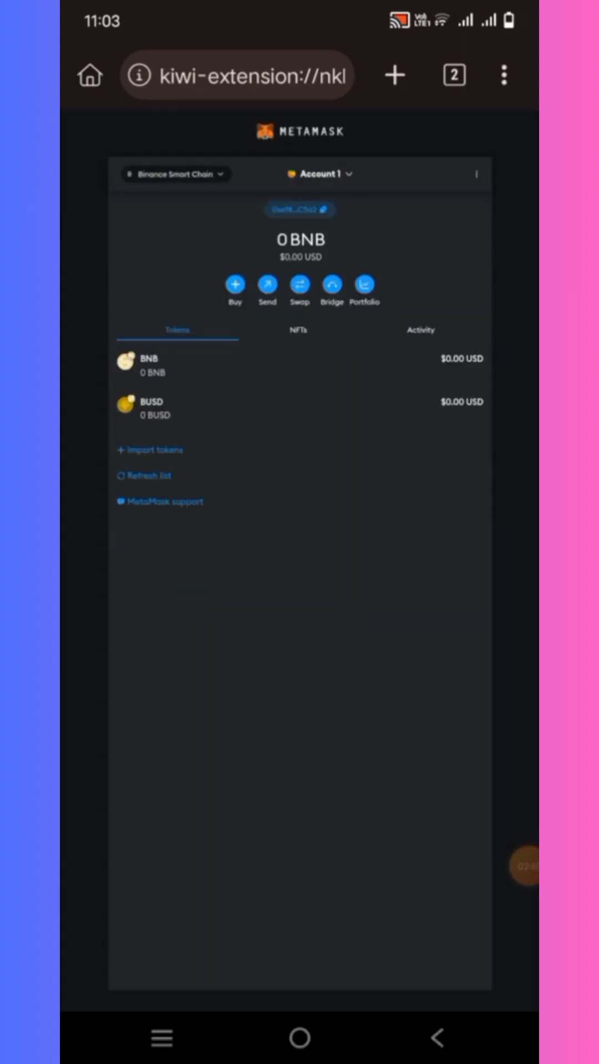
click(504, 75)
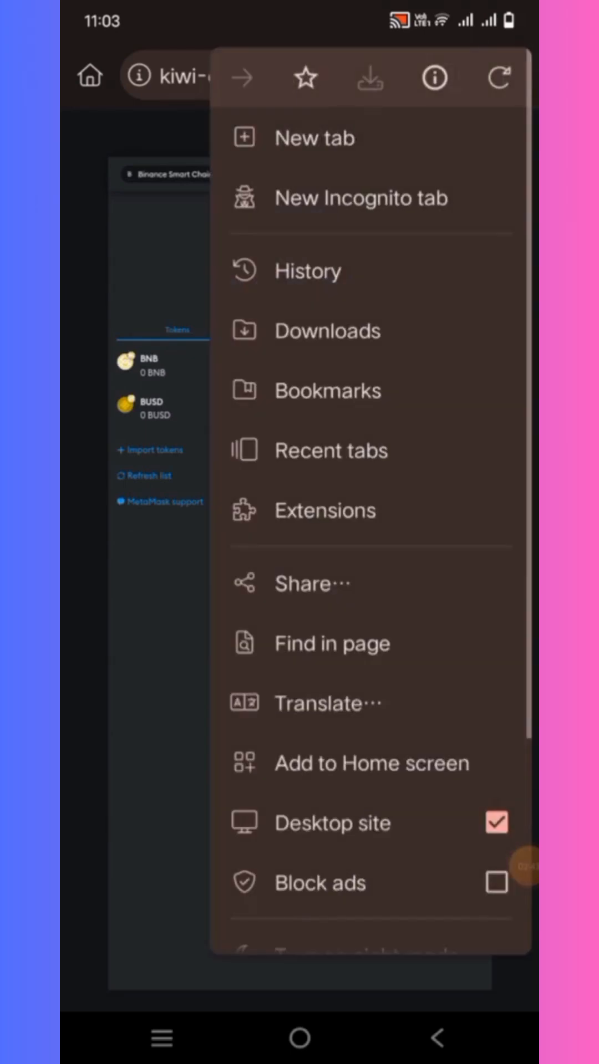